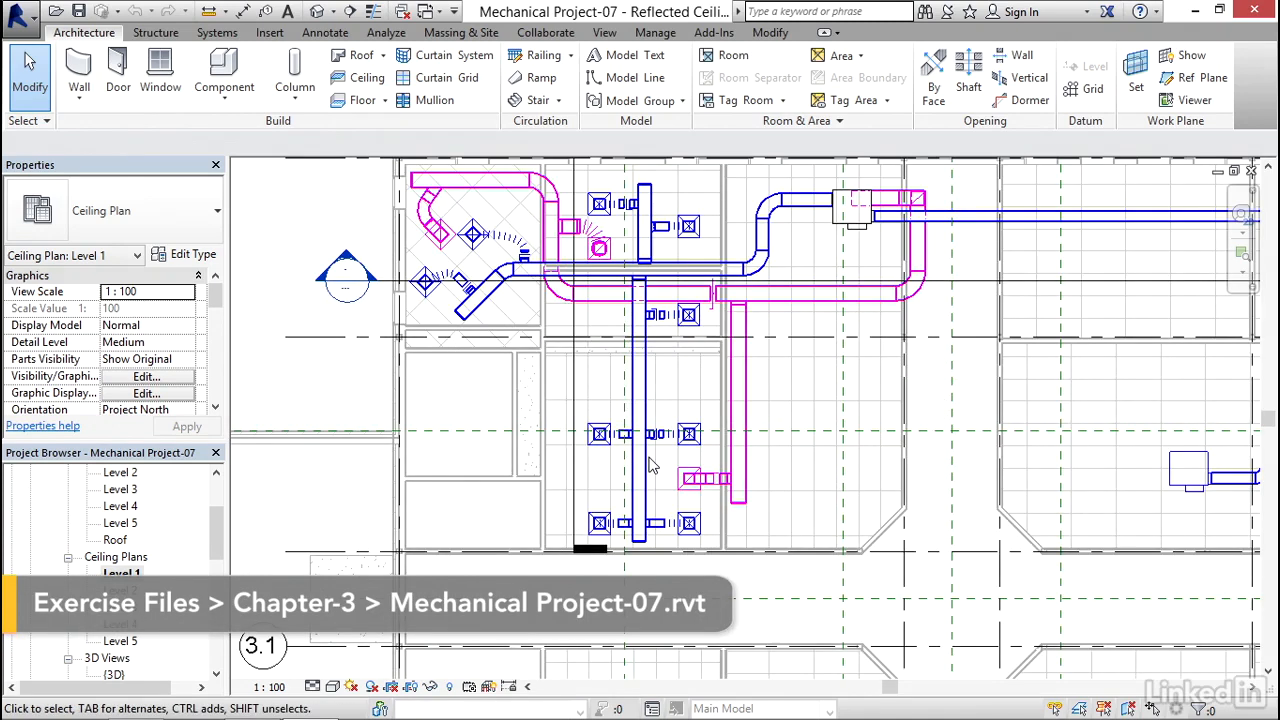
Step: Check the airflow value of a supply diffuser on the Level 1 ceiling plan
{"action": "left_click", "coordinate": [590, 270]}
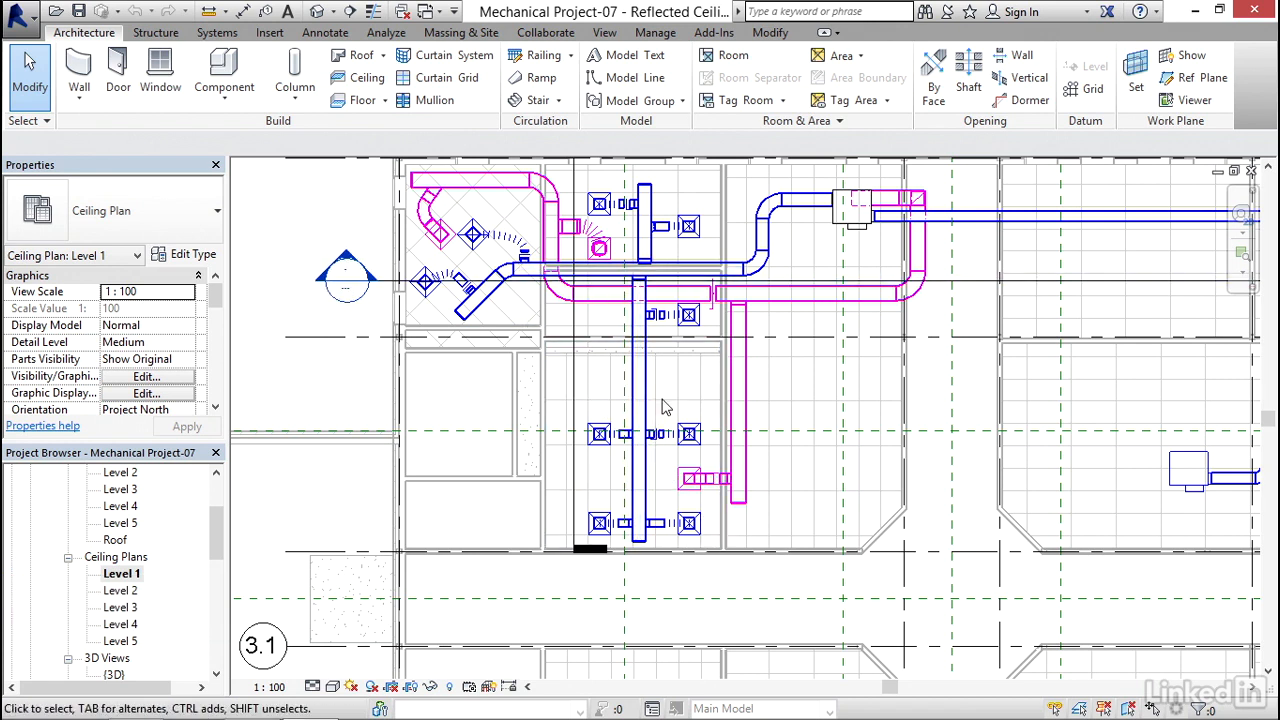
{"action": "mouse_move", "coordinate": [676, 392]}
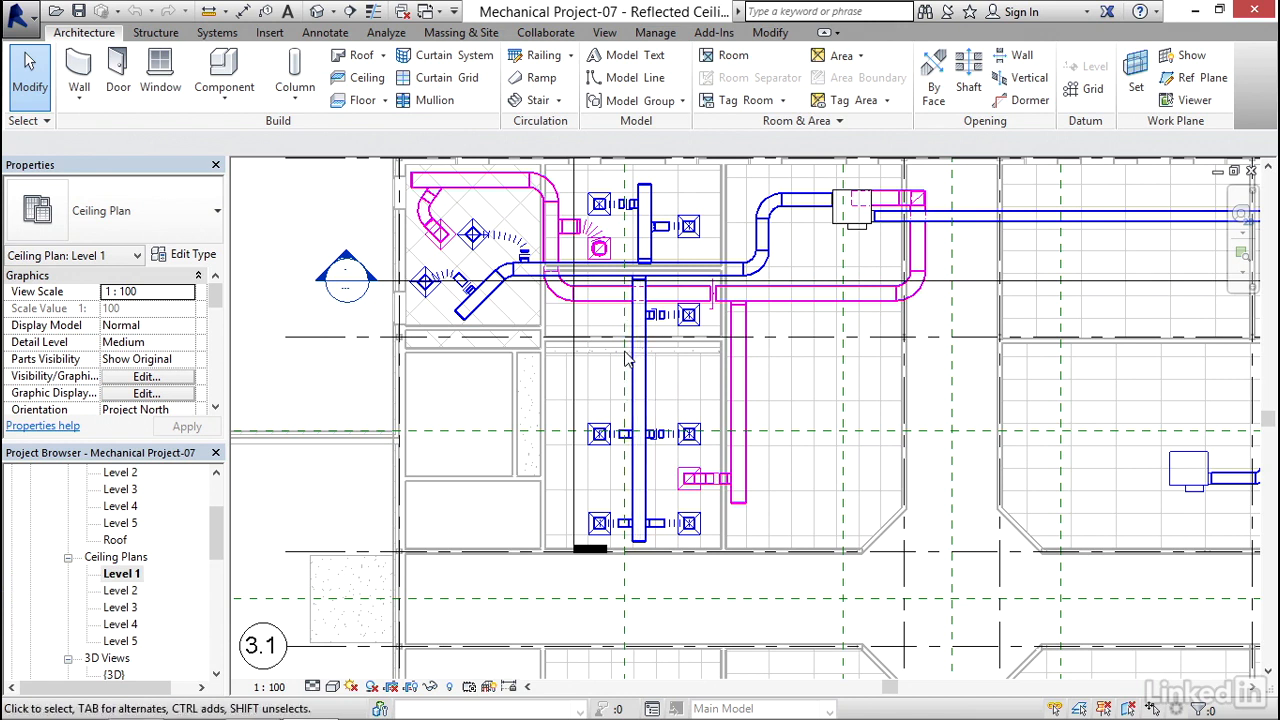
{"action": "mouse_move", "coordinate": [636, 304]}
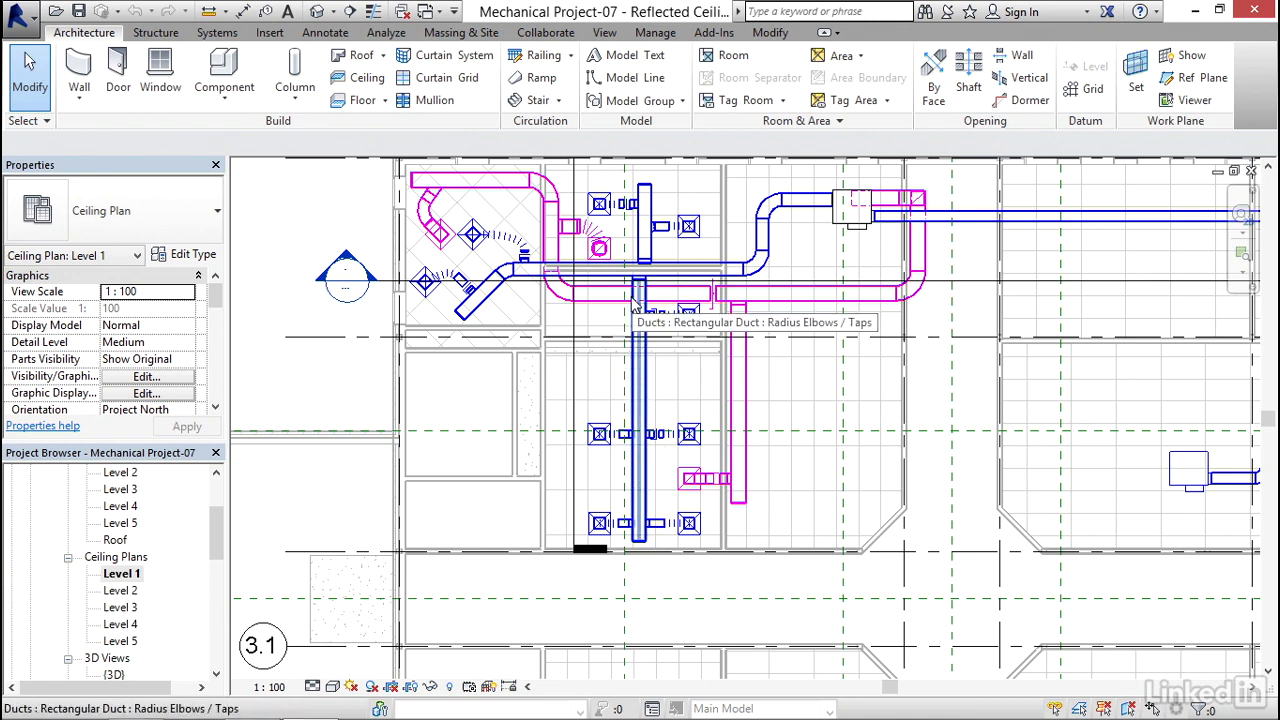
{"action": "mouse_move", "coordinate": [456, 238]}
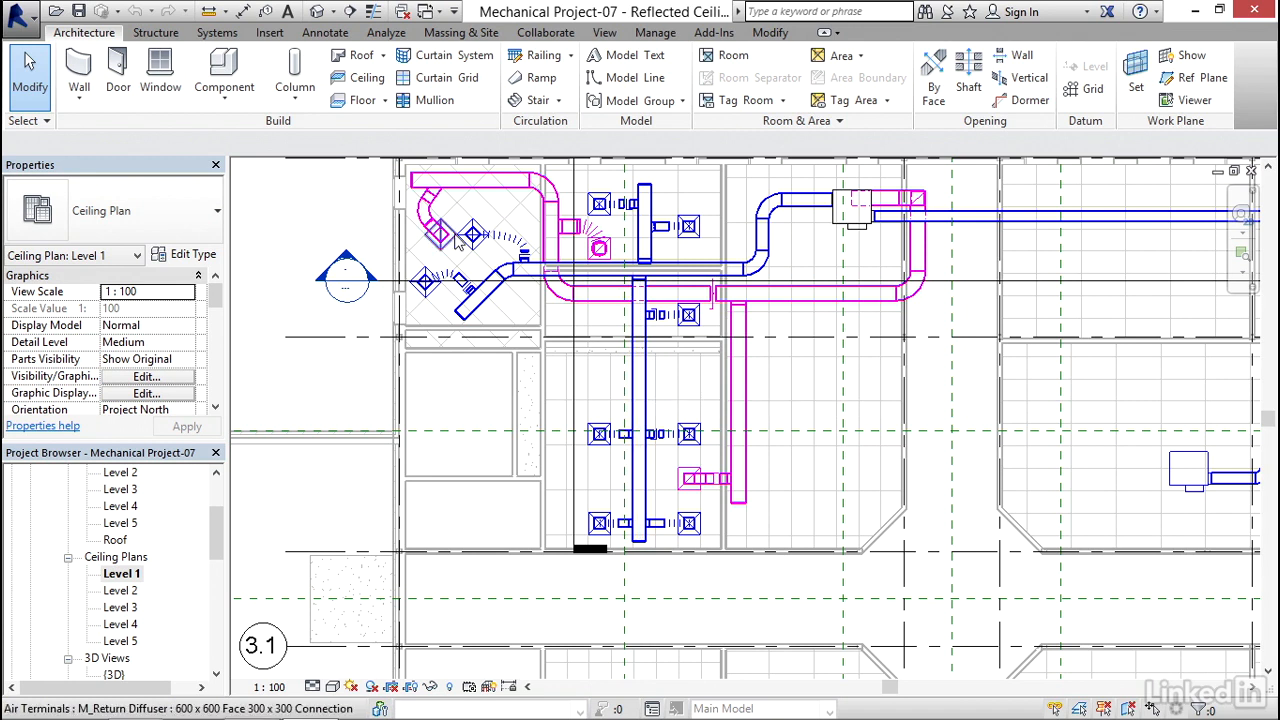
{"action": "left_click", "coordinate": [472, 236]}
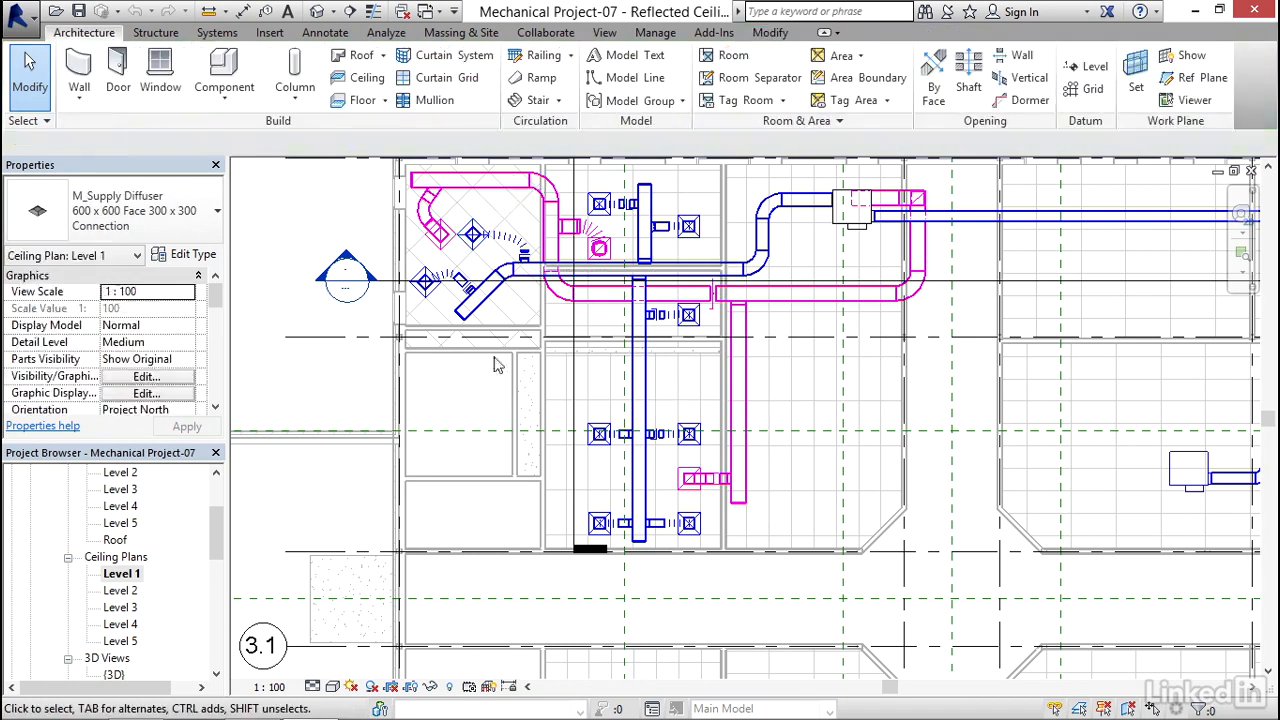
{"action": "left_click", "coordinate": [464, 252]}
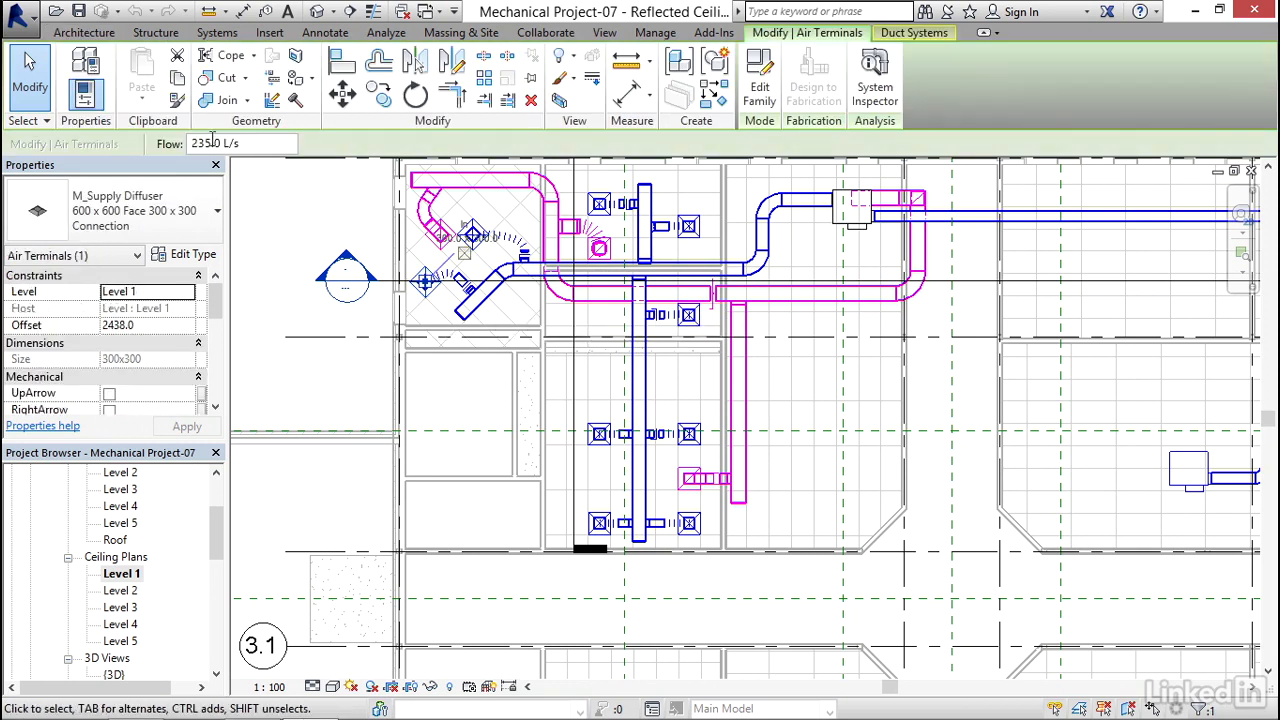
{"action": "triple_click", "coordinate": [240, 144]}
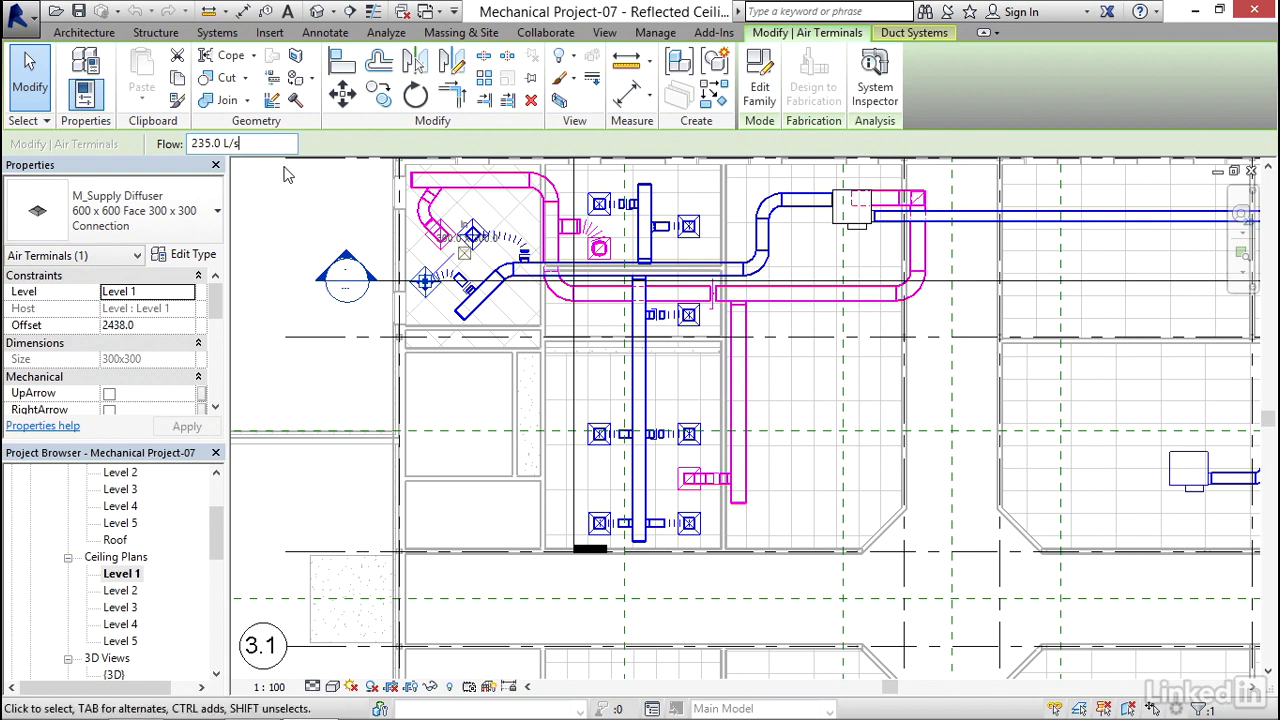
{"action": "triple_click", "coordinate": [240, 144]}
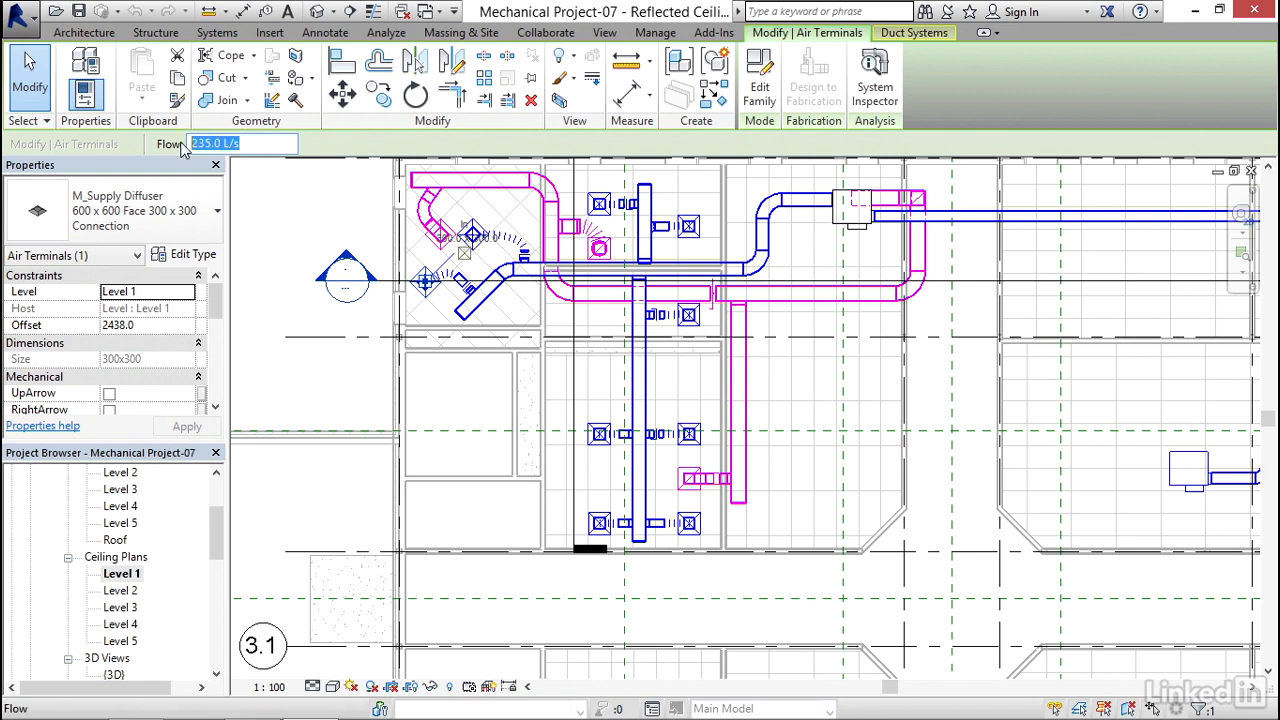
{"action": "left_click", "coordinate": [240, 144]}
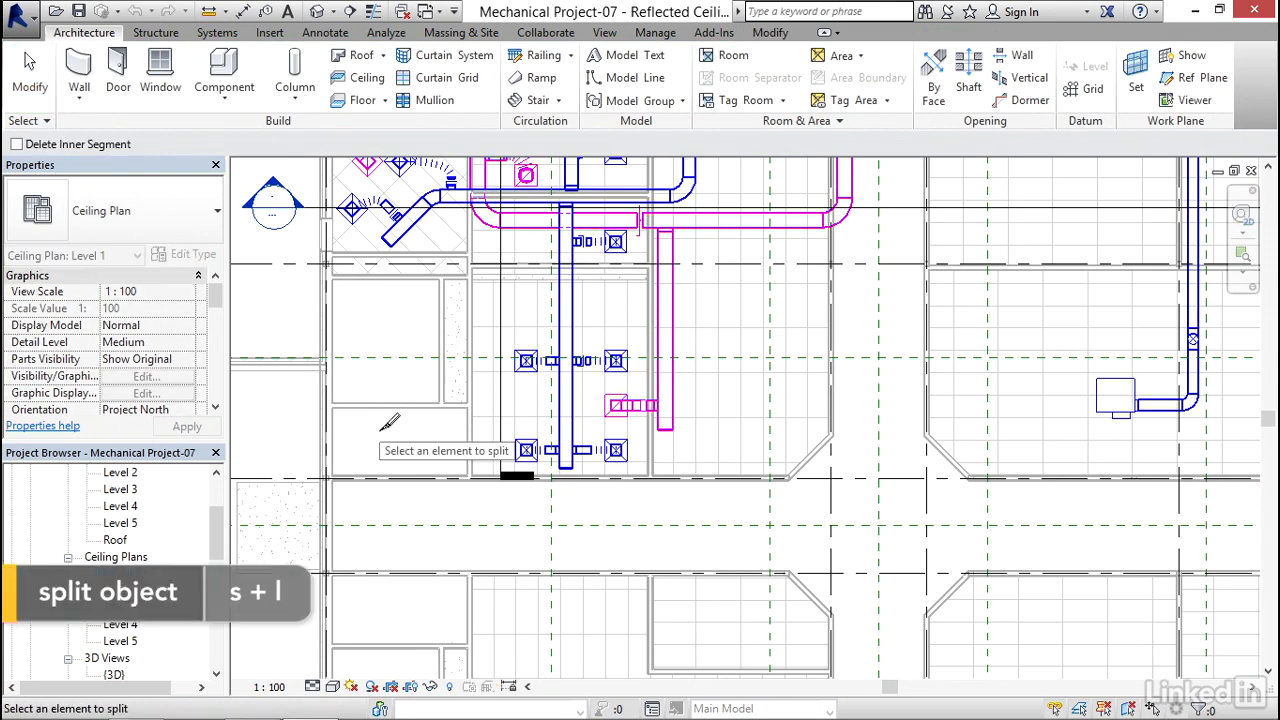
{"action": "mouse_move", "coordinate": [570, 310]}
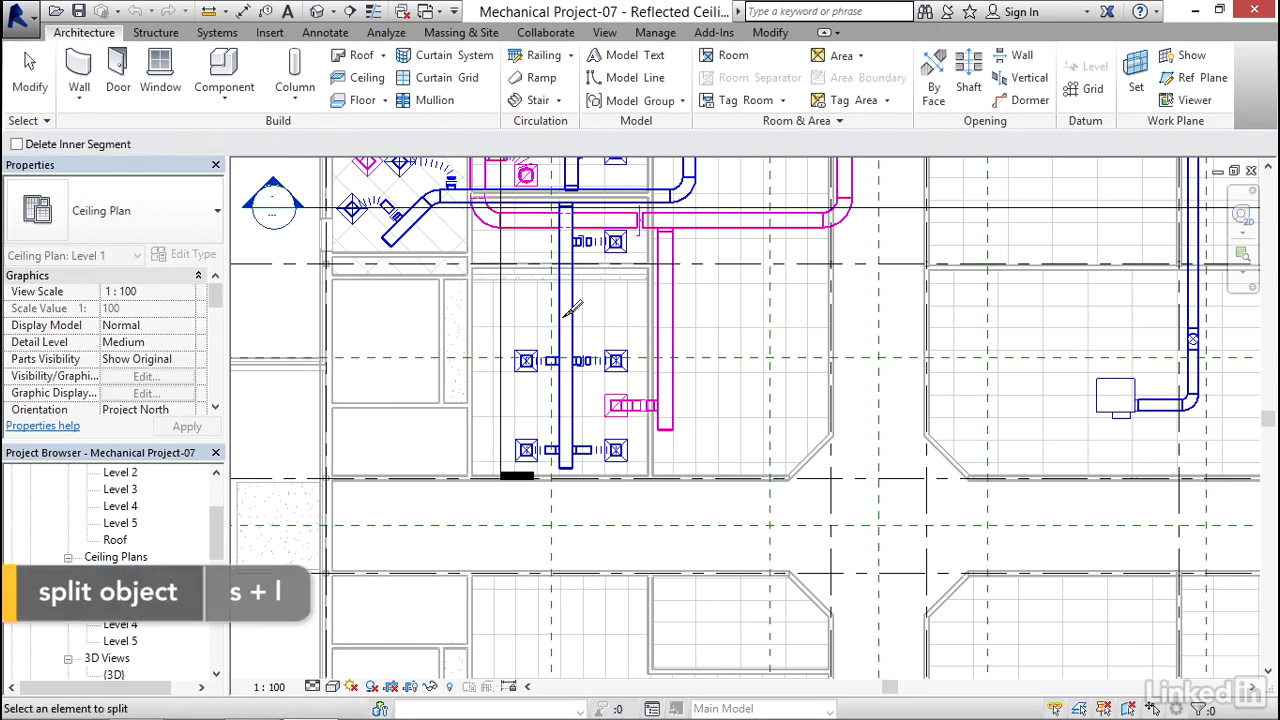
Step: Start Split Element from the Modify tools so it waits for a duct to cut
{"action": "left_click", "coordinate": [120, 572]}
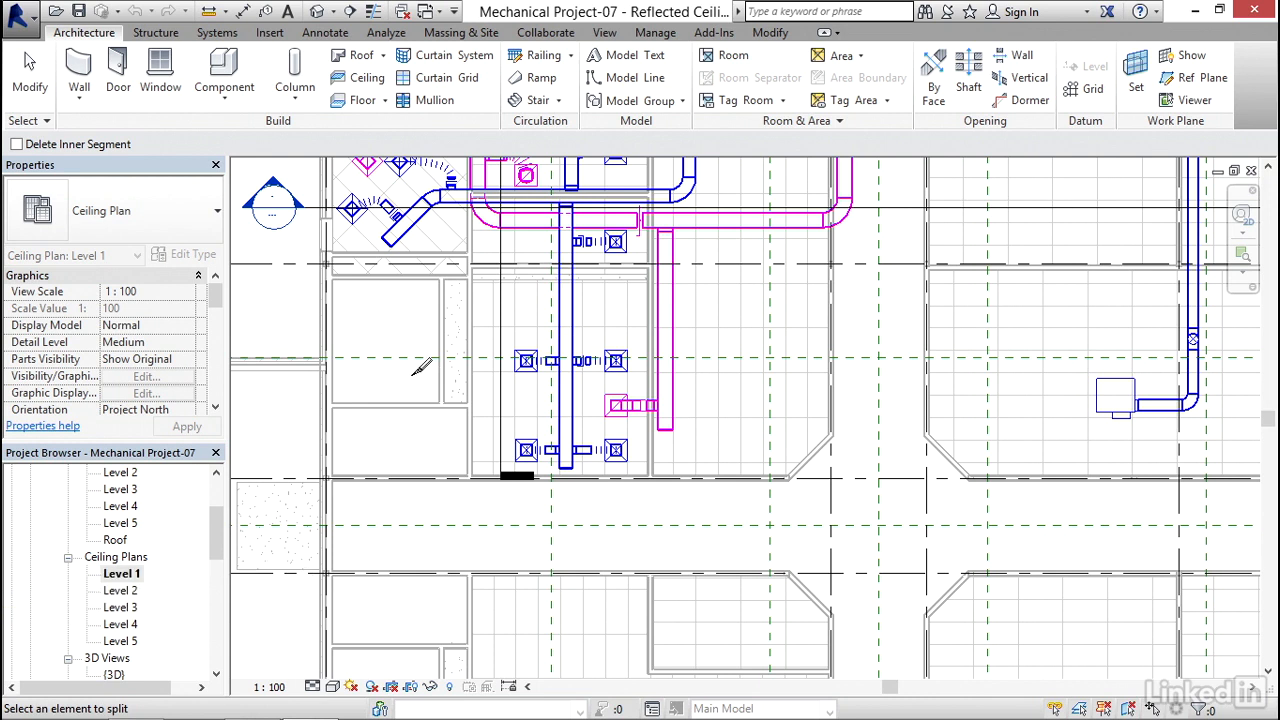
{"action": "left_click", "coordinate": [770, 32]}
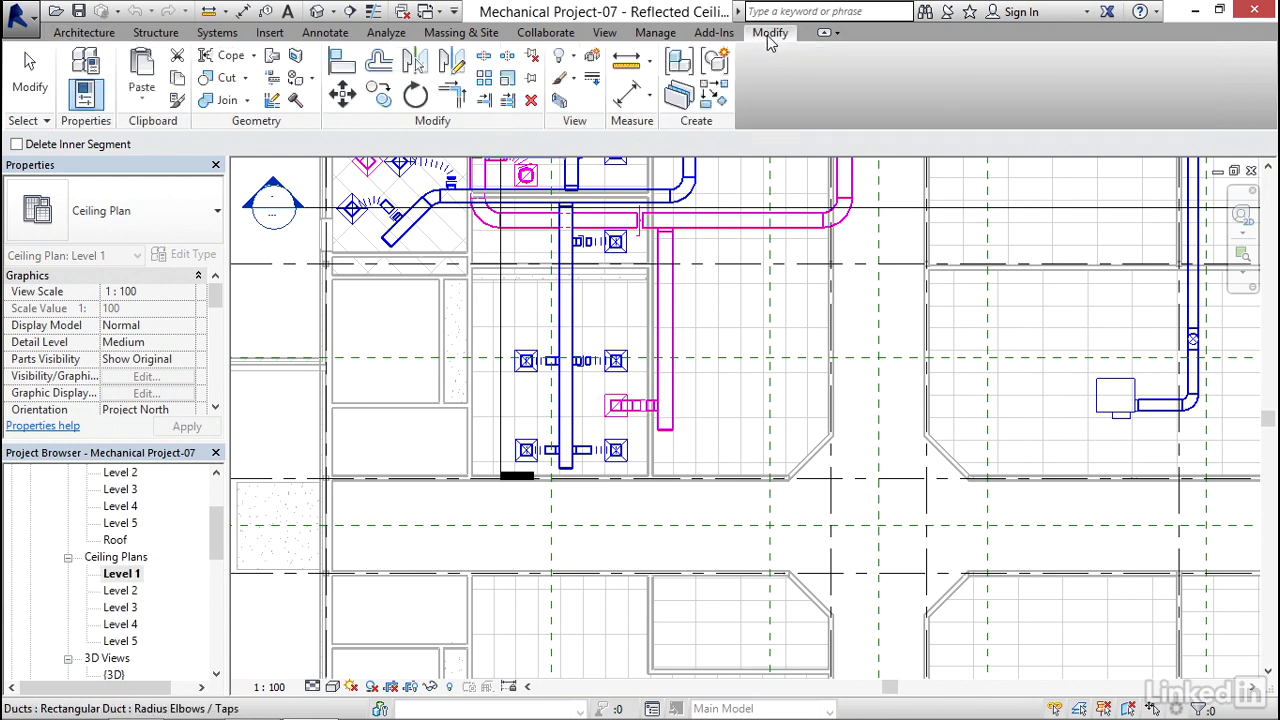
{"action": "mouse_move", "coordinate": [484, 56]}
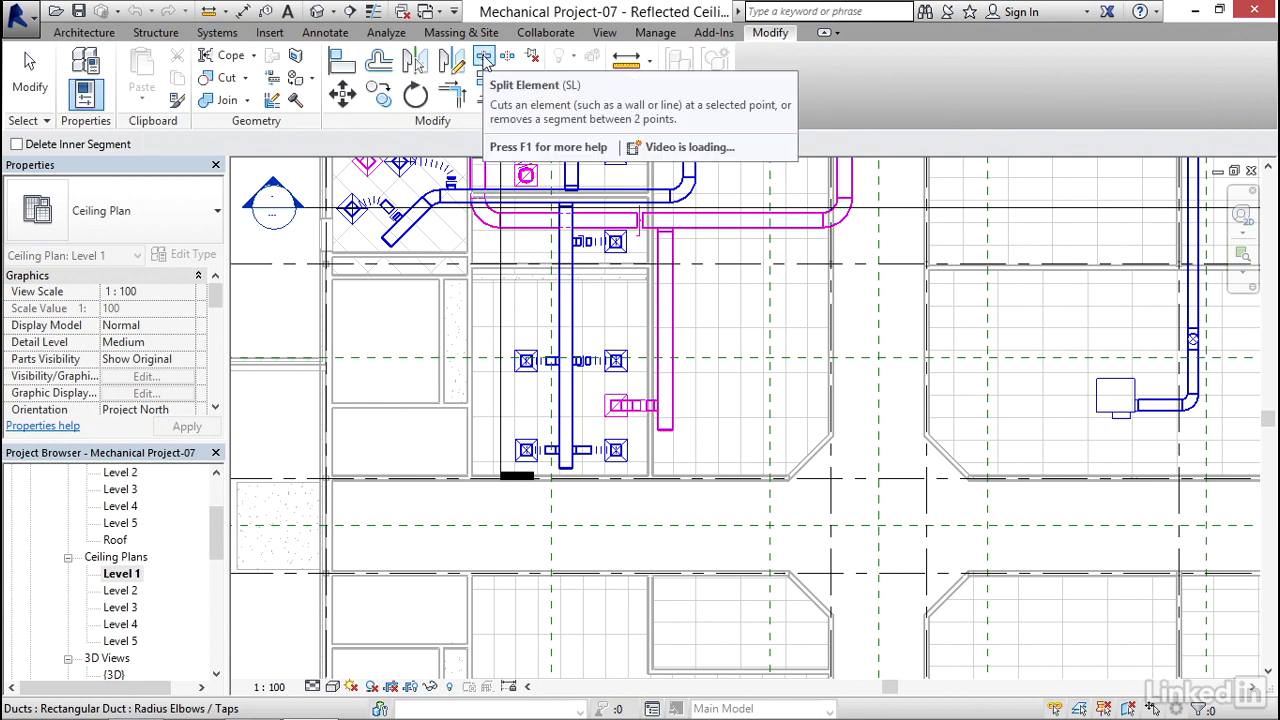
{"action": "left_click", "coordinate": [484, 56]}
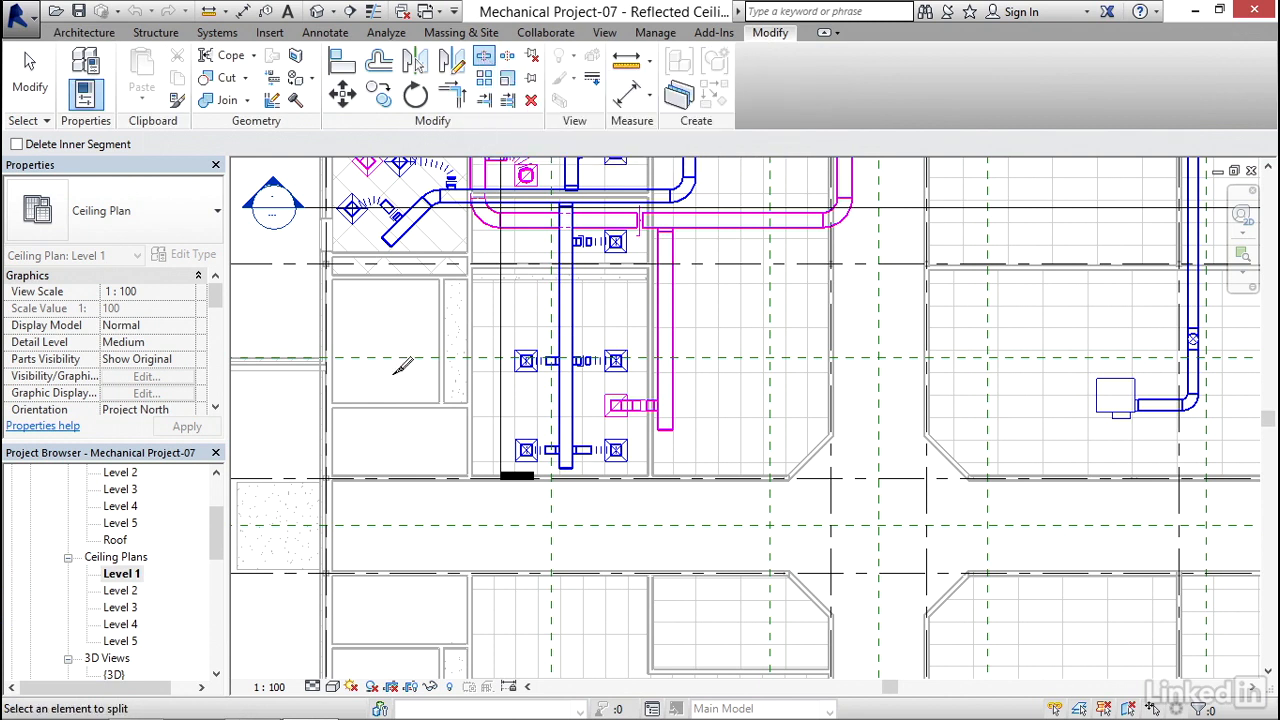
{"action": "mouse_move", "coordinate": [484, 56]}
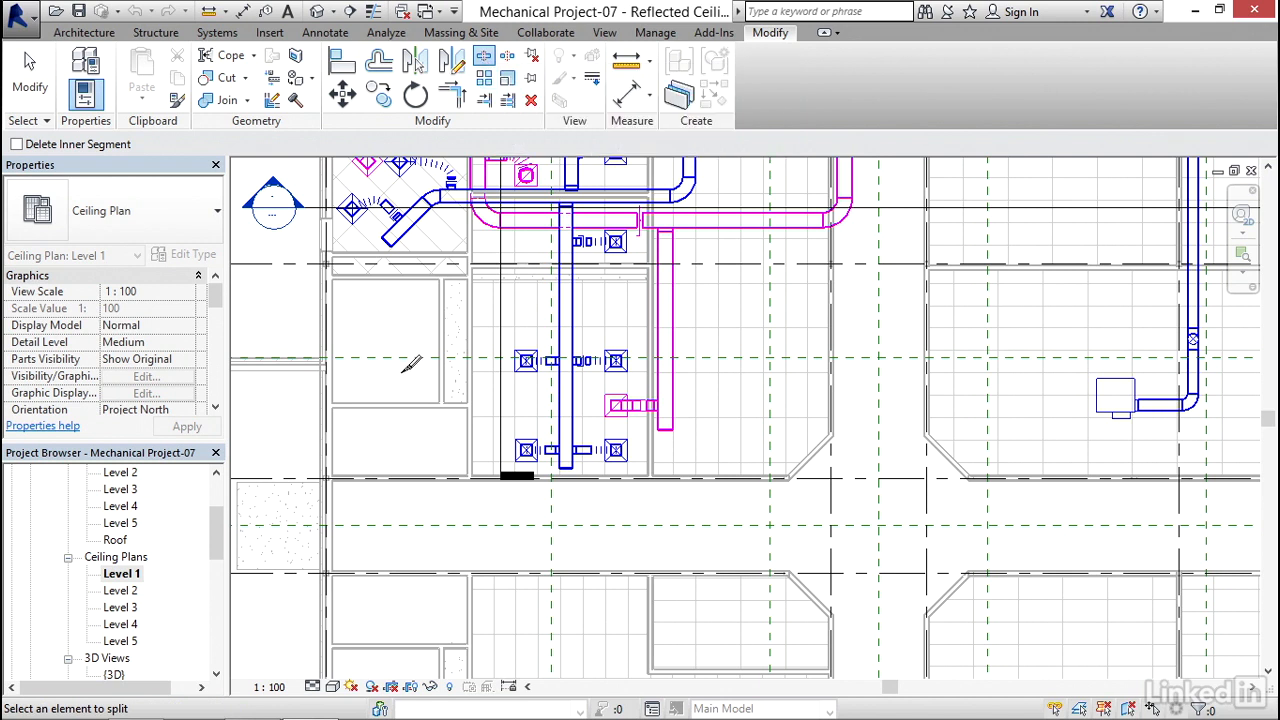
{"action": "mouse_move", "coordinate": [440, 396]}
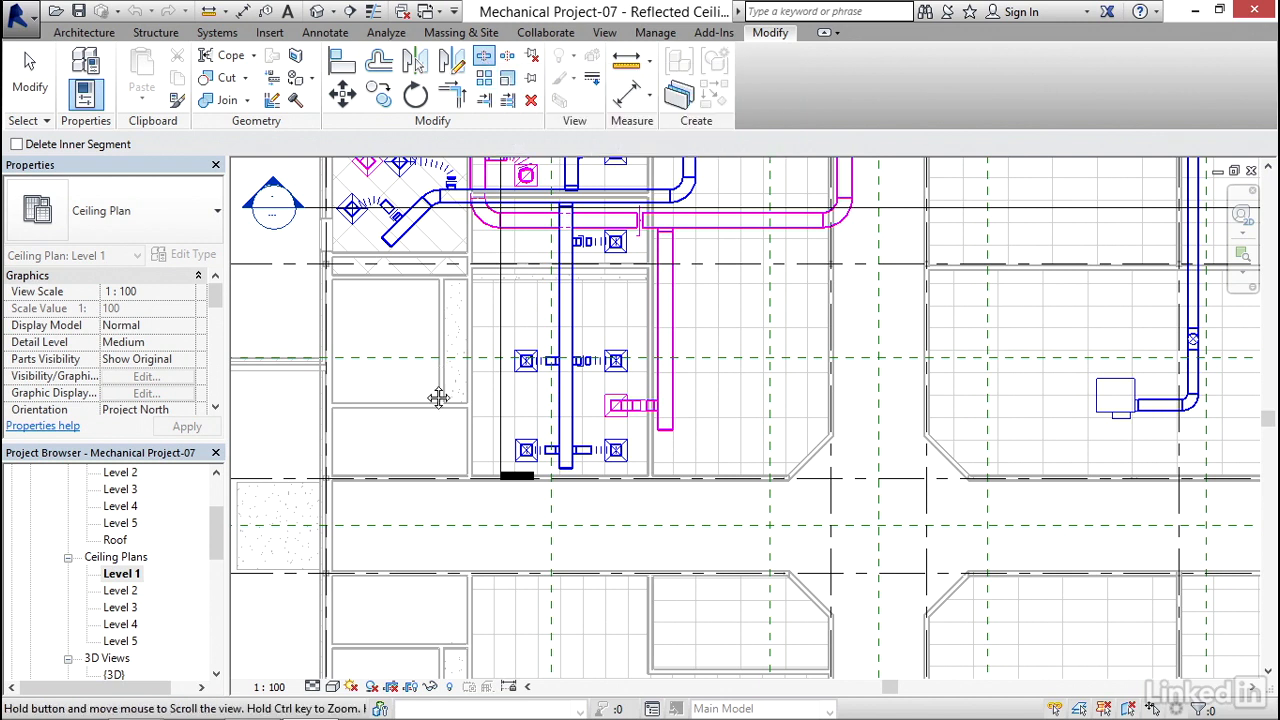
Step: Zoom in on the rectangular duct run near the diffusers
{"action": "scroll", "scroll_direction": "up", "scroll_amount": 3}
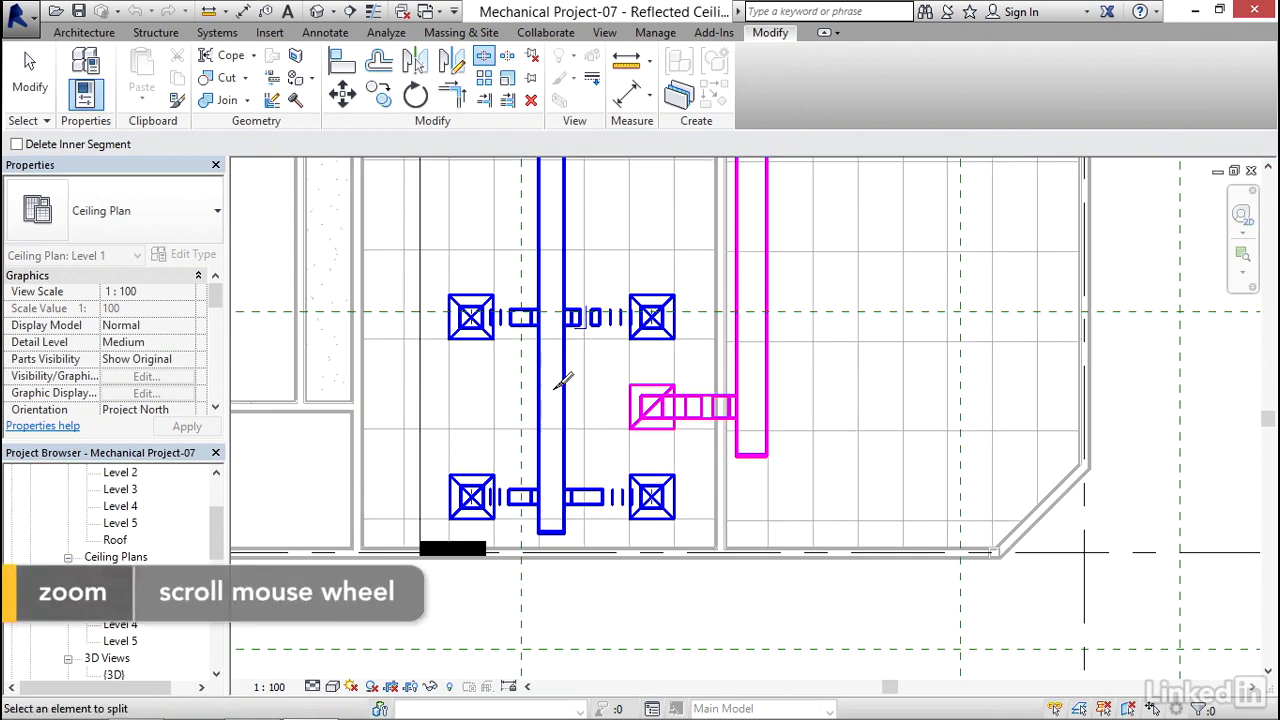
{"action": "mouse_move", "coordinate": [560, 390]}
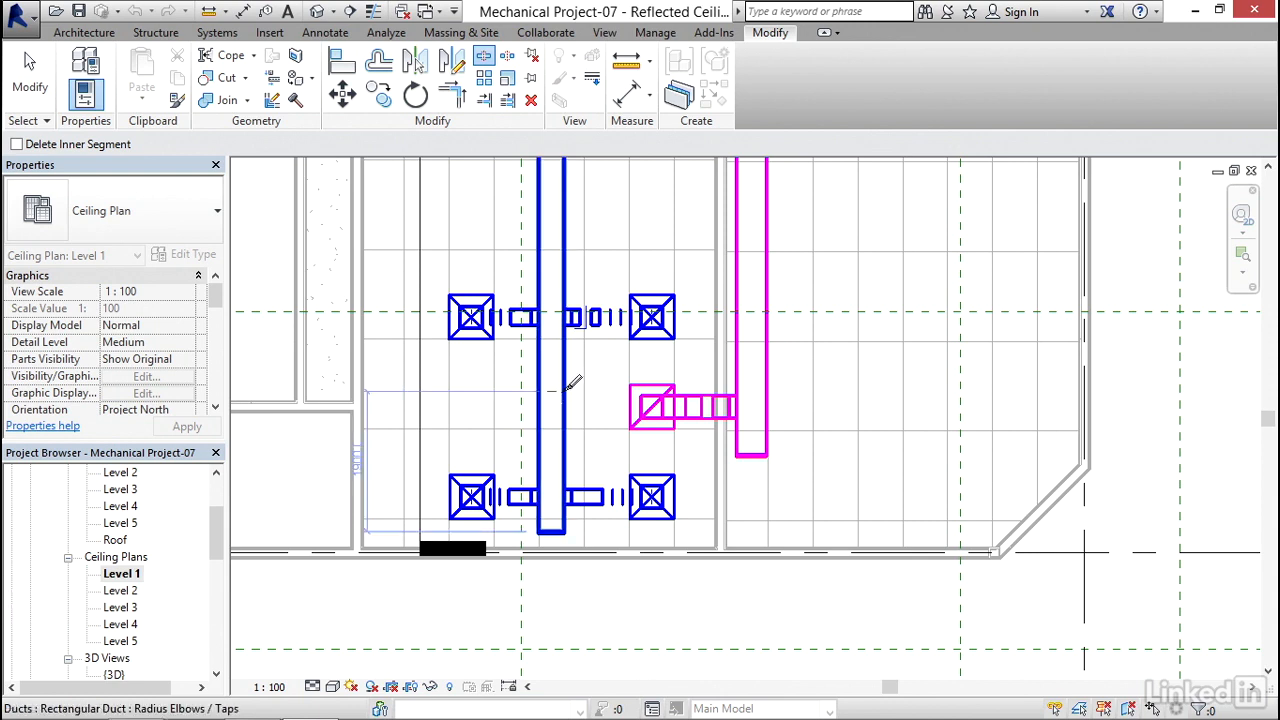
{"action": "mouse_move", "coordinate": [572, 388]}
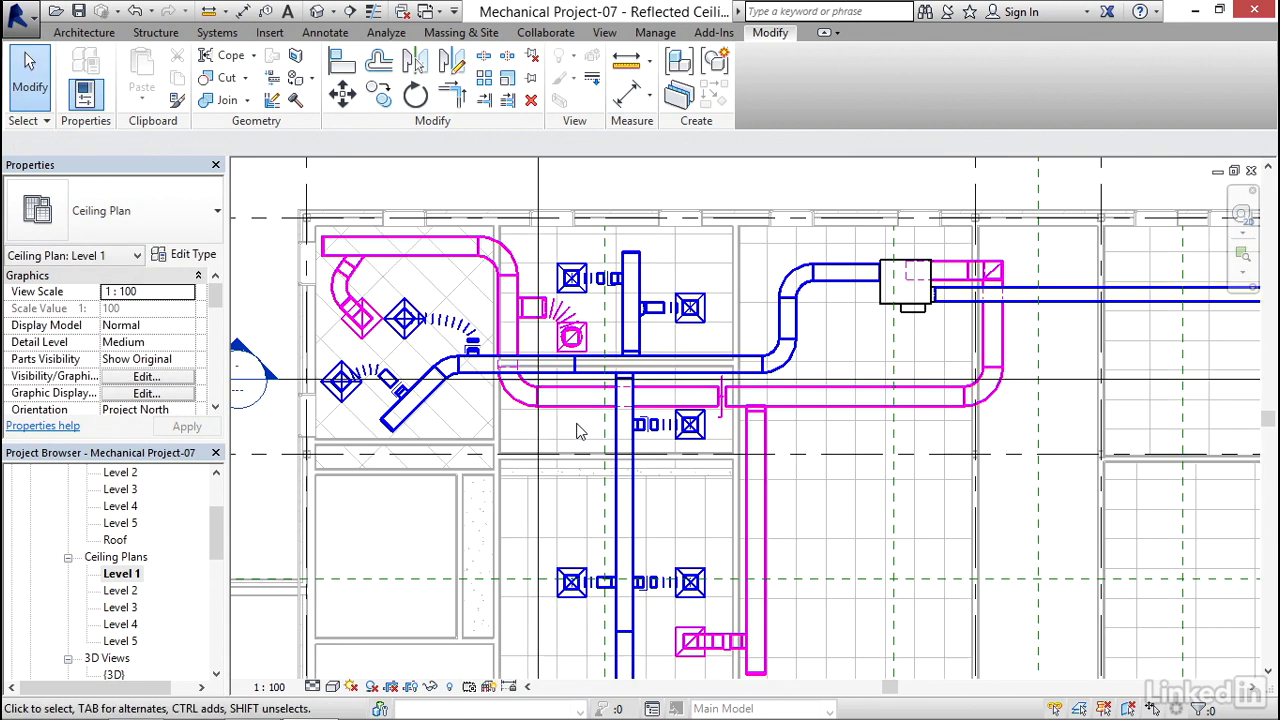
Step: Select the entire 73-element Supply Air duct network including diffuser branches
{"action": "left_click_drag", "start_coordinate": [580, 430], "coordinate": [588, 496]}
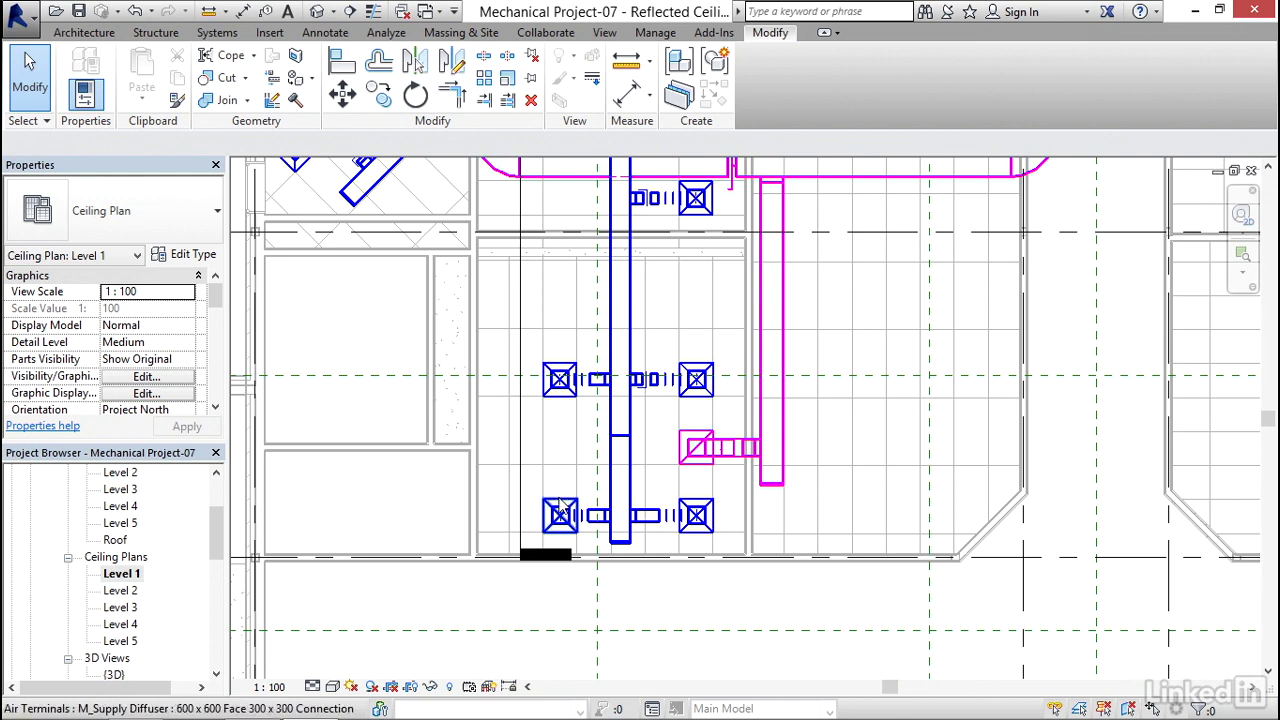
{"action": "mouse_move", "coordinate": [564, 504]}
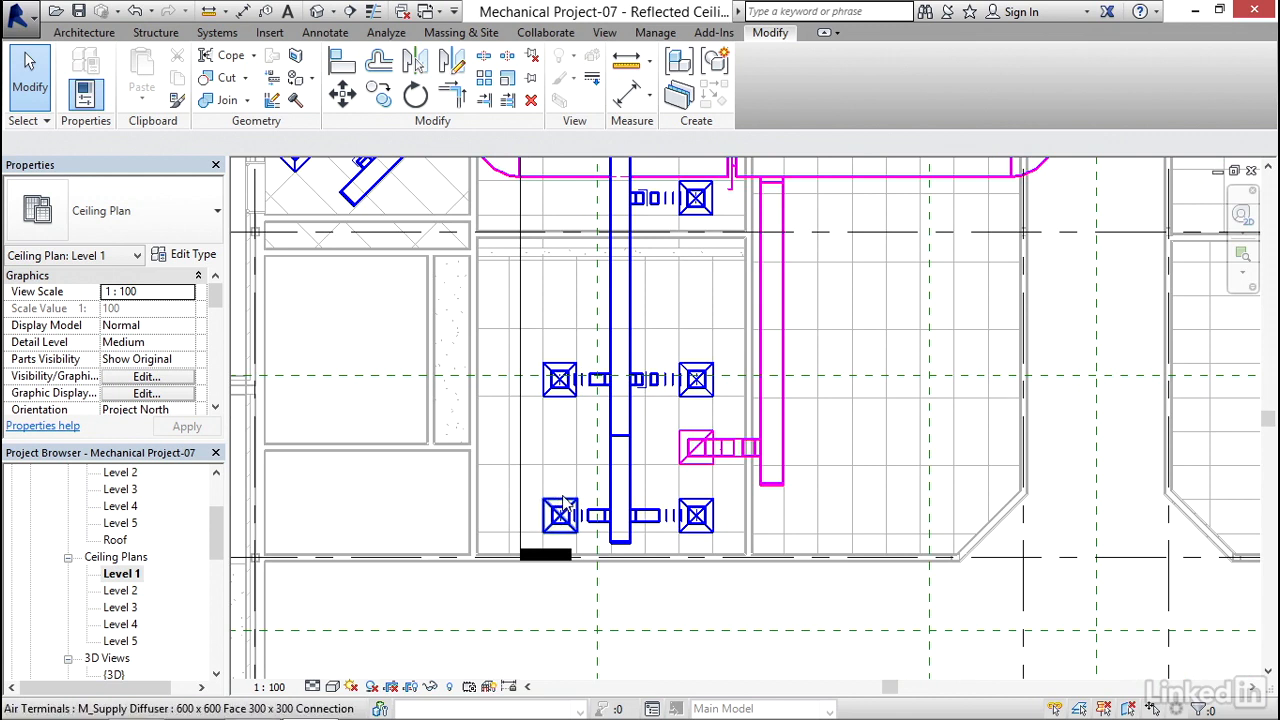
{"action": "mouse_move", "coordinate": [564, 516]}
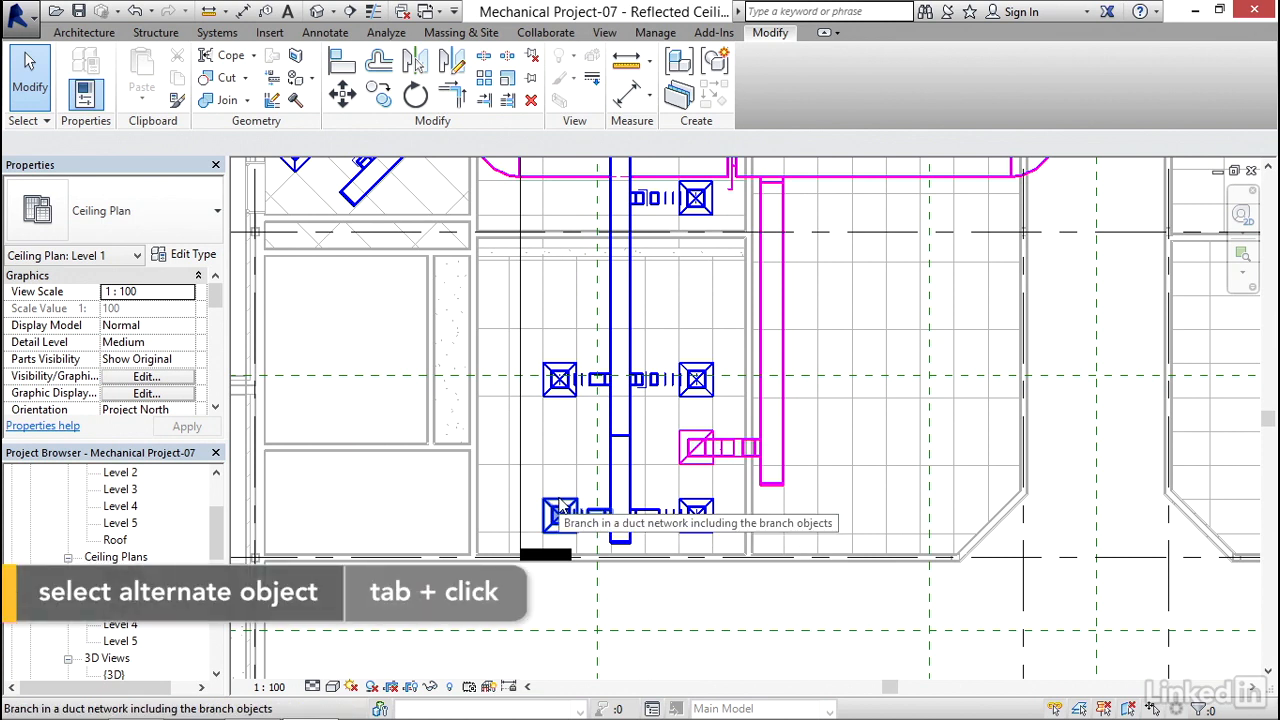
{"action": "left_click", "coordinate": [120, 572]}
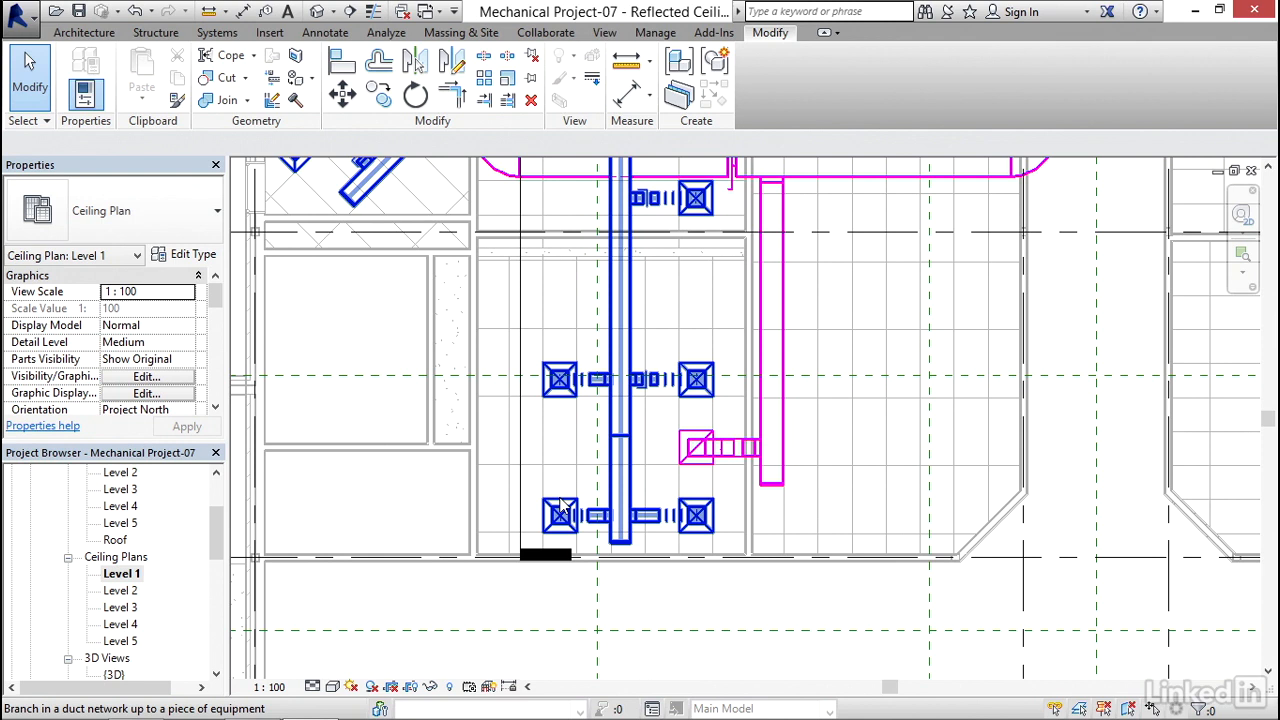
{"action": "left_click", "coordinate": [564, 484]}
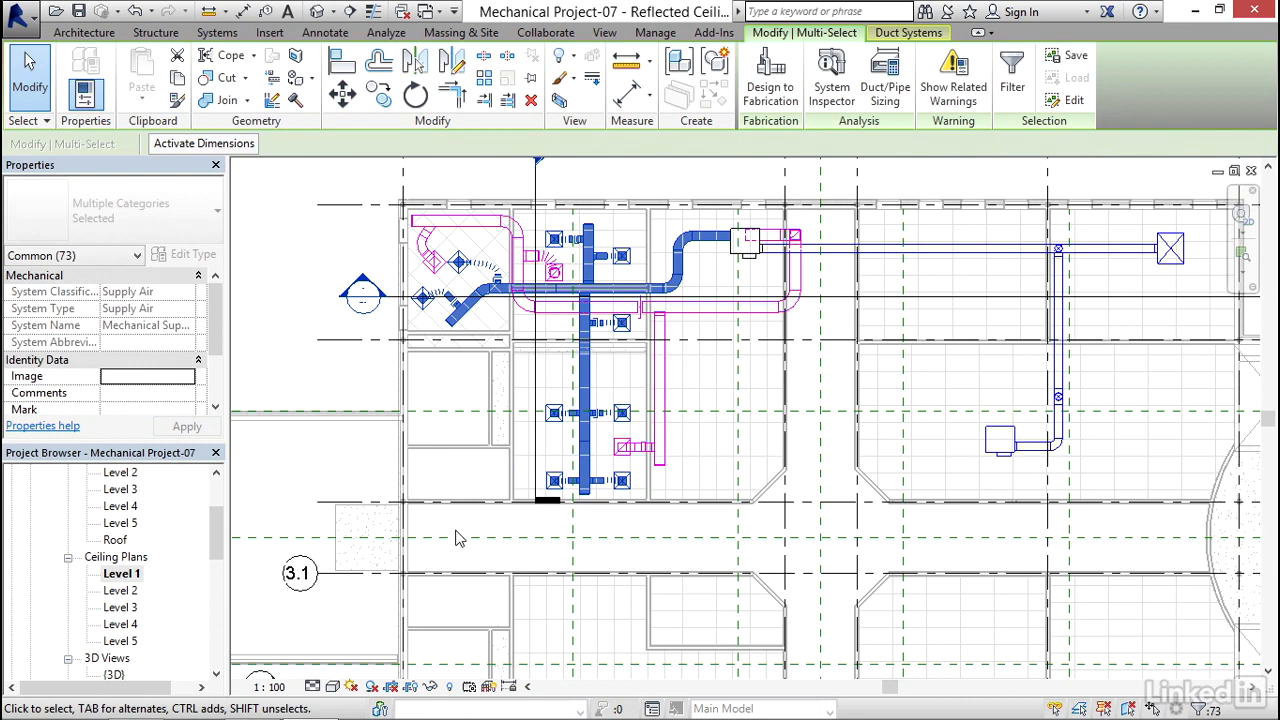
{"action": "mouse_move", "coordinate": [504, 276]}
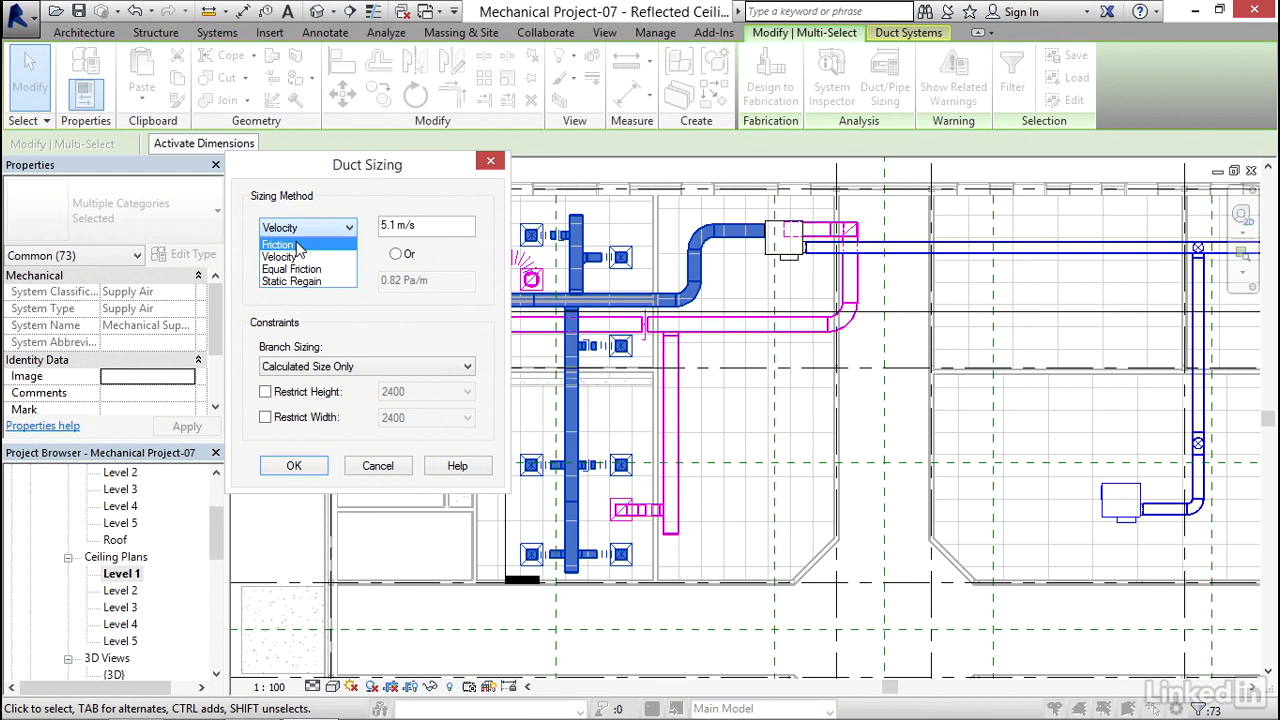
{"action": "mouse_move", "coordinate": [308, 268]}
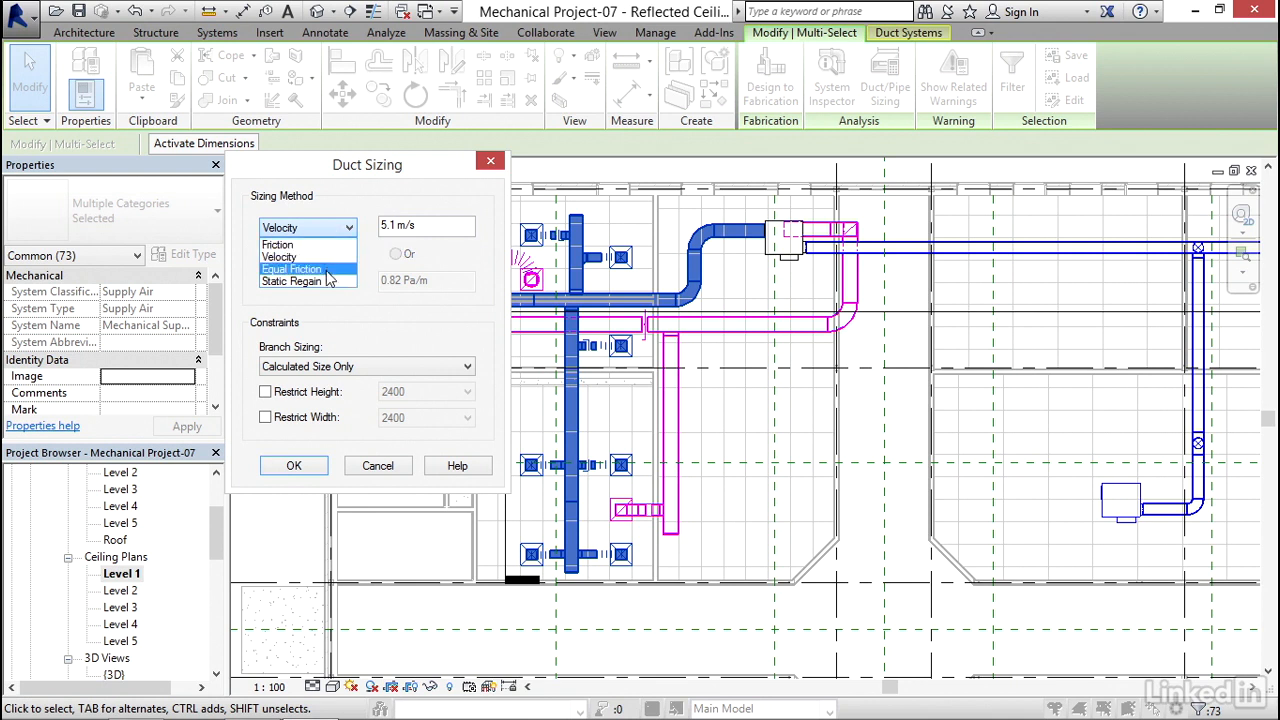
{"action": "mouse_move", "coordinate": [290, 256]}
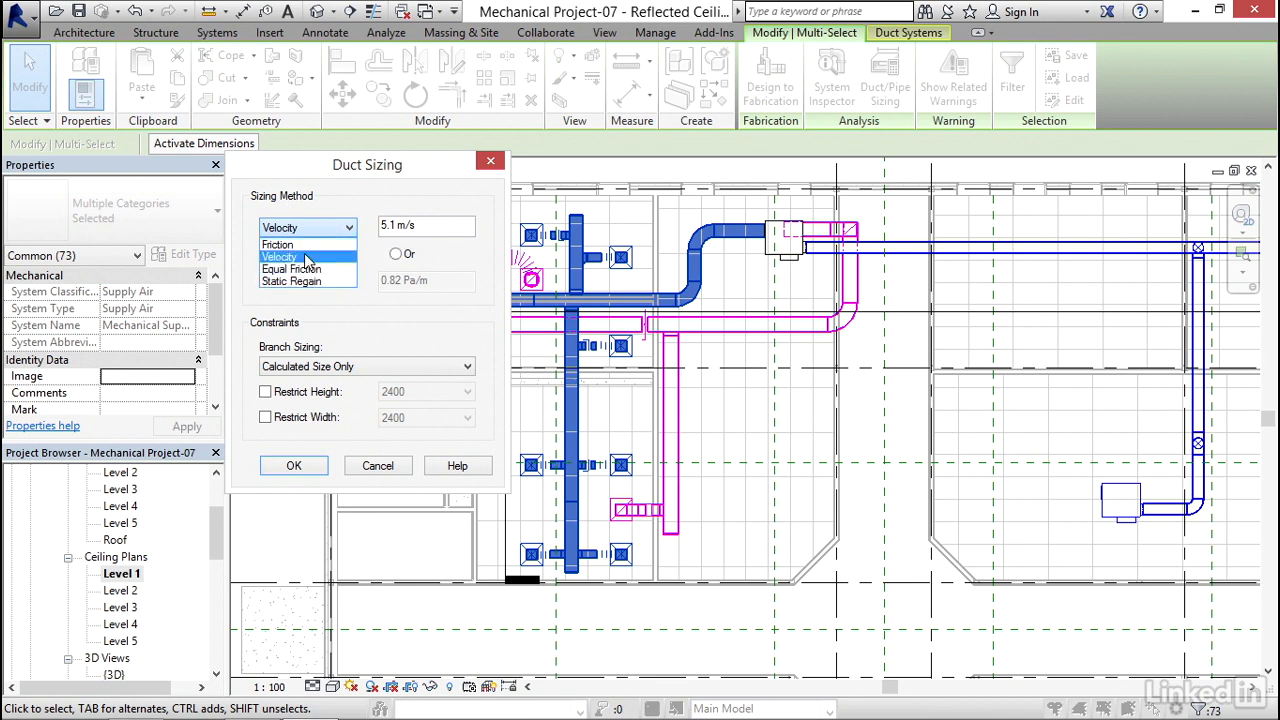
Step: Choose Friction at 0.82 Pa/m as the duct sizing method and move the dialog aside
{"action": "left_click", "coordinate": [276, 244]}
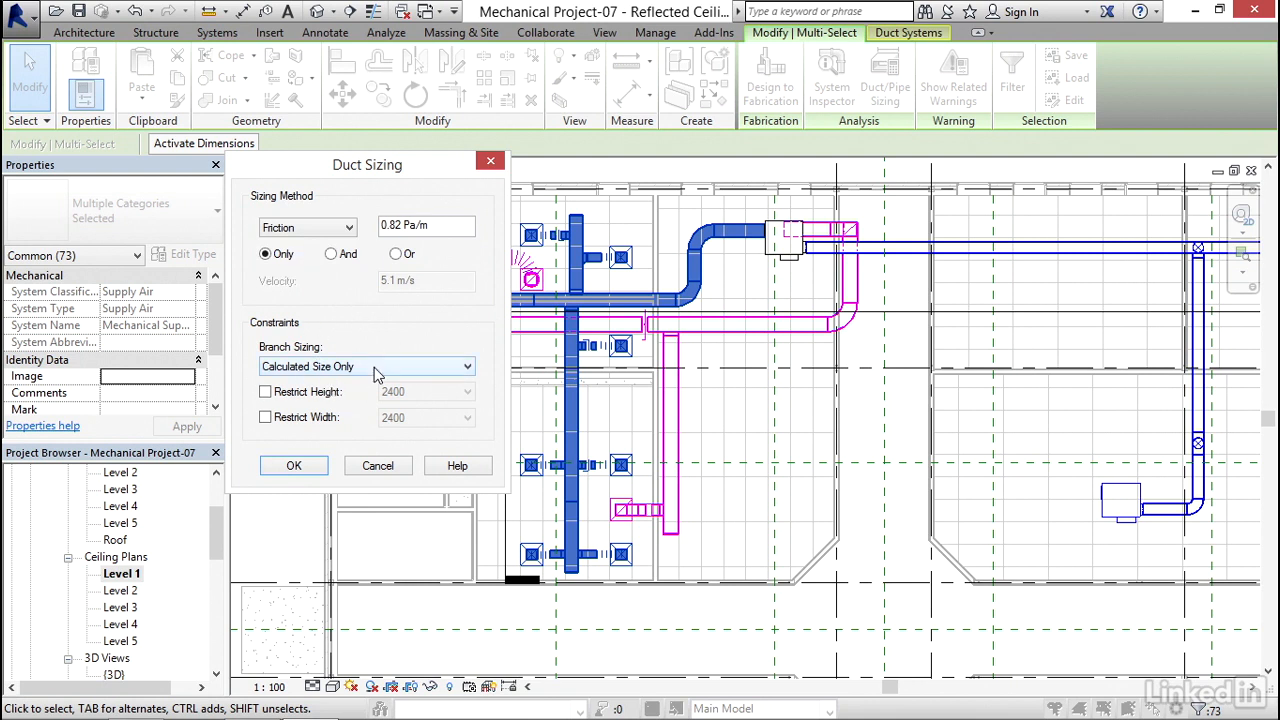
{"action": "left_click", "coordinate": [464, 366]}
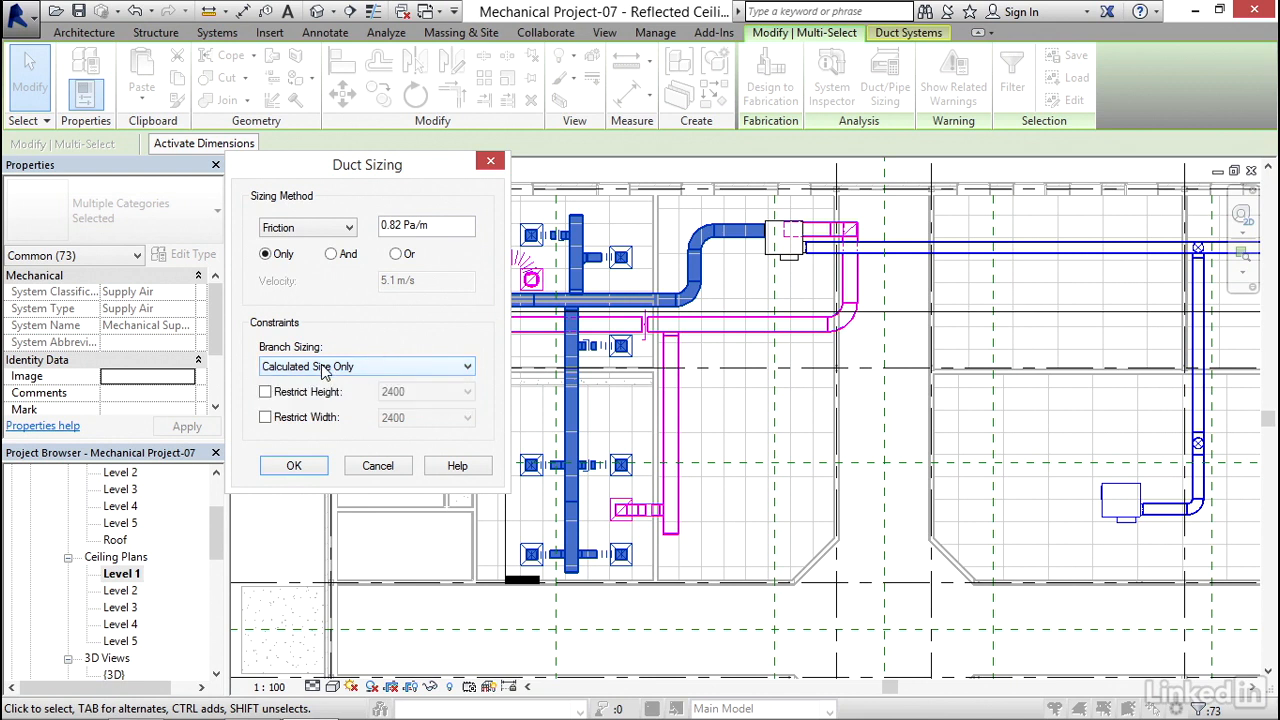
{"action": "left_click_drag", "start_coordinate": [368, 164], "coordinate": [936, 164]}
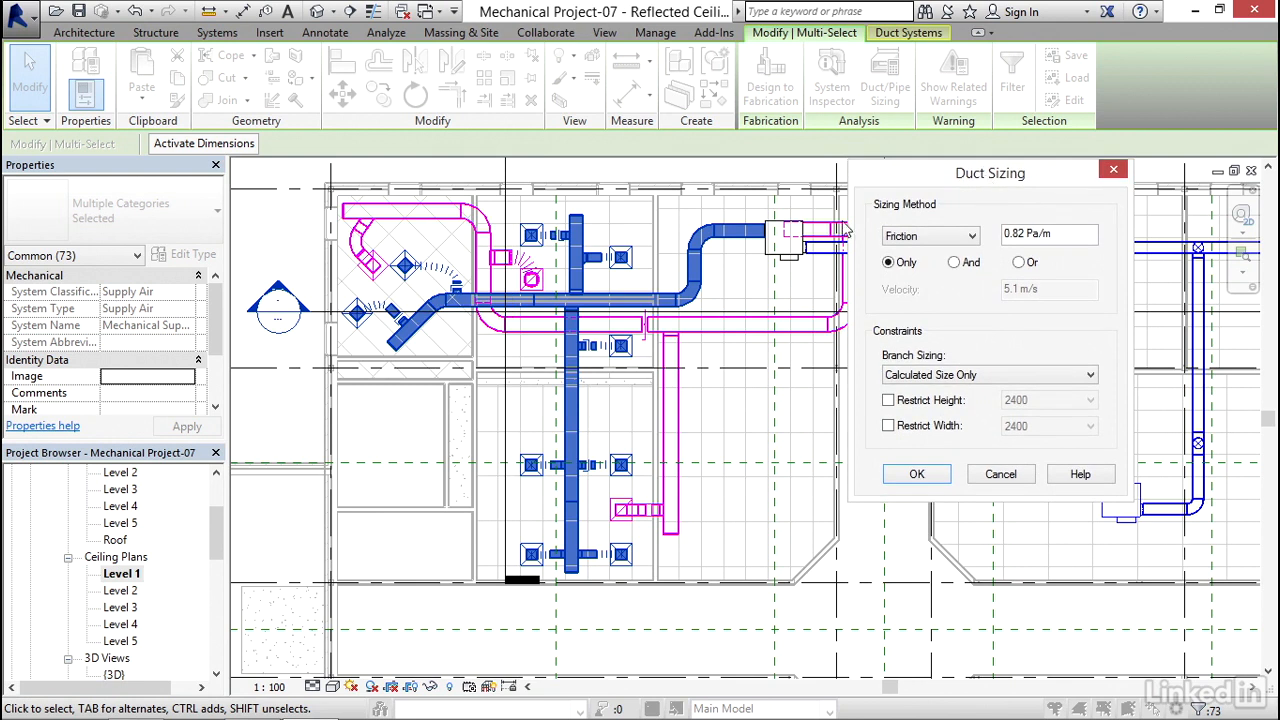
{"action": "mouse_move", "coordinate": [720, 252]}
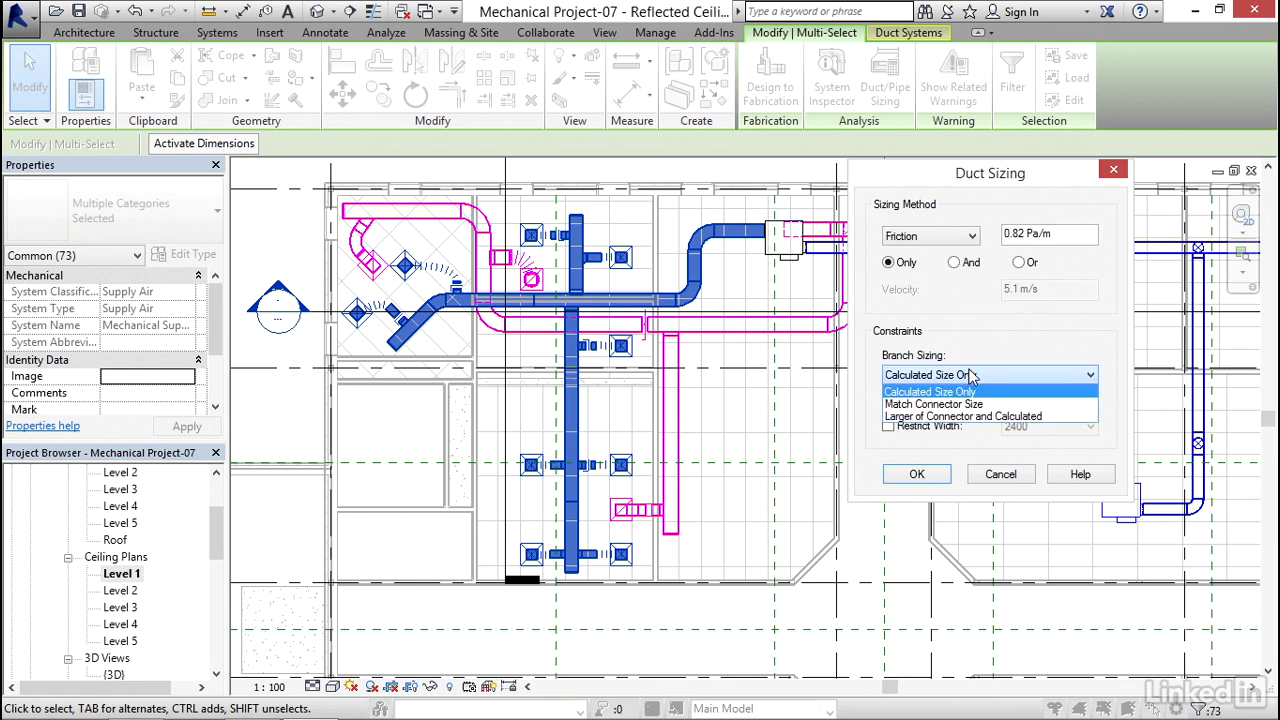
{"action": "left_click", "coordinate": [928, 390]}
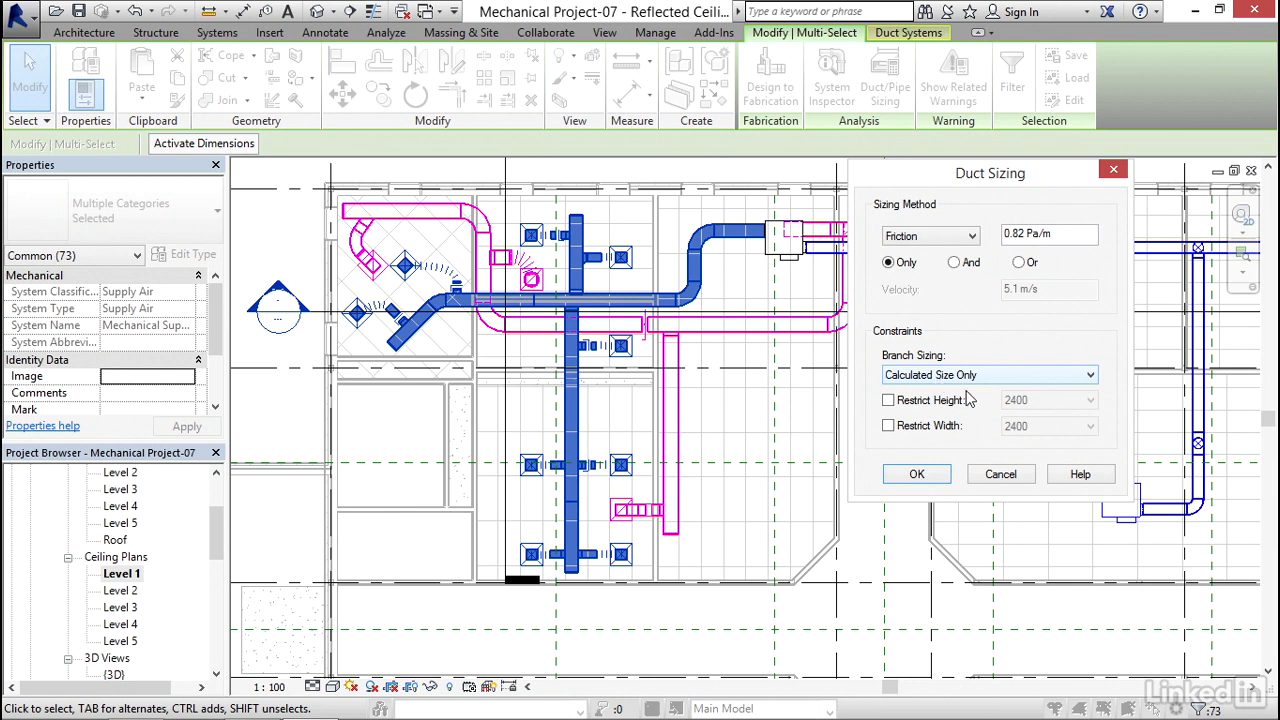
{"action": "left_click", "coordinate": [916, 472]}
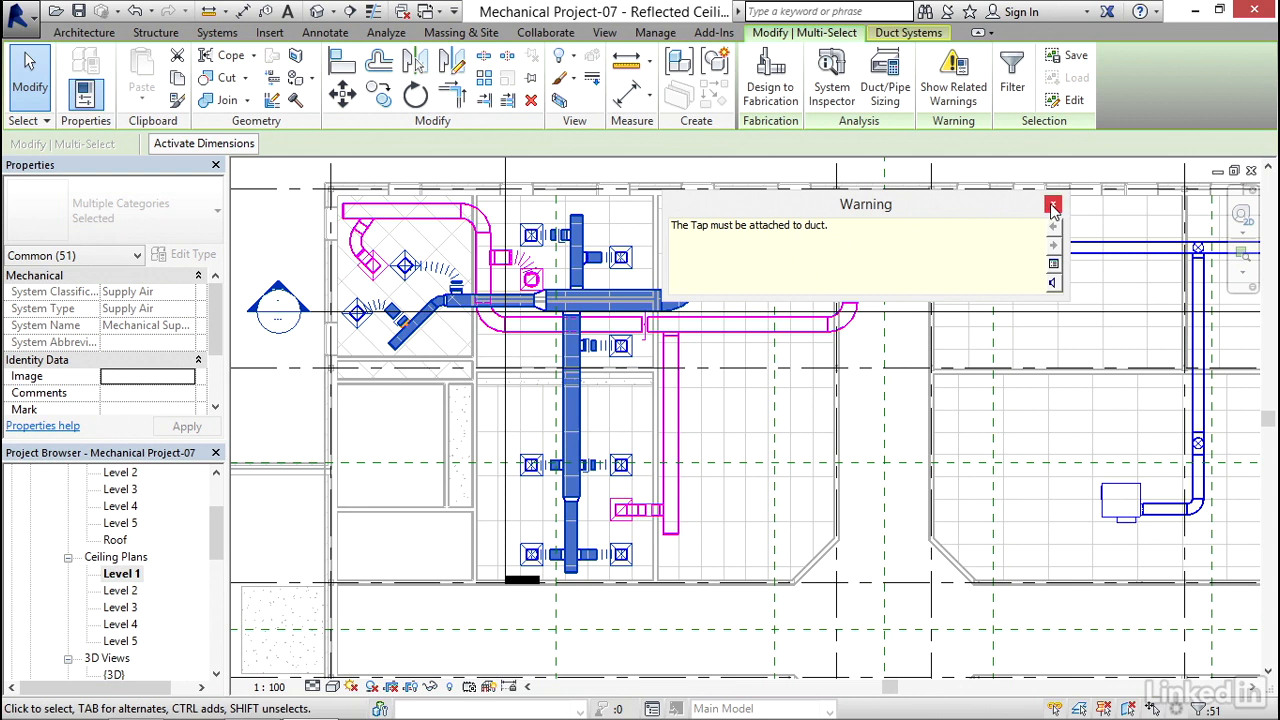
Step: Dismiss the 'Tap must be attached to duct' warning after resizing
{"action": "left_click", "coordinate": [1052, 204]}
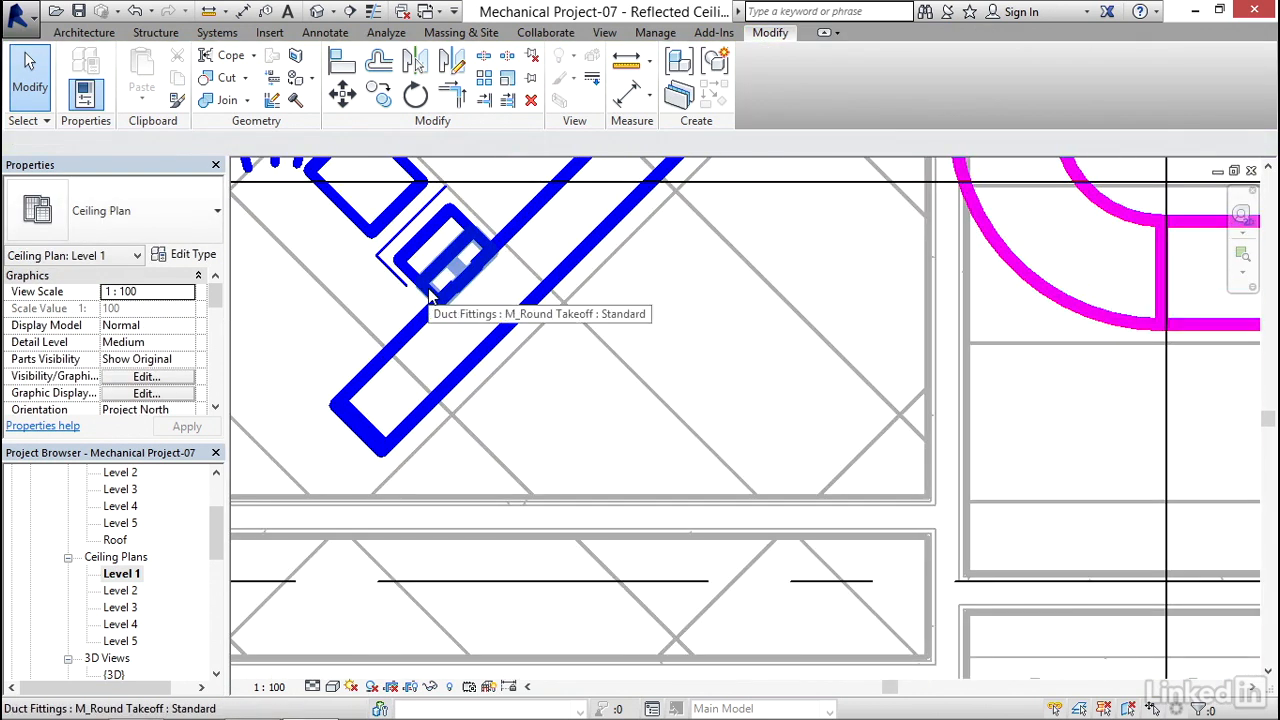
Step: Reattach the M_Round Takeoff fitting to the diagonal main supply duct
{"action": "left_click", "coordinate": [456, 264]}
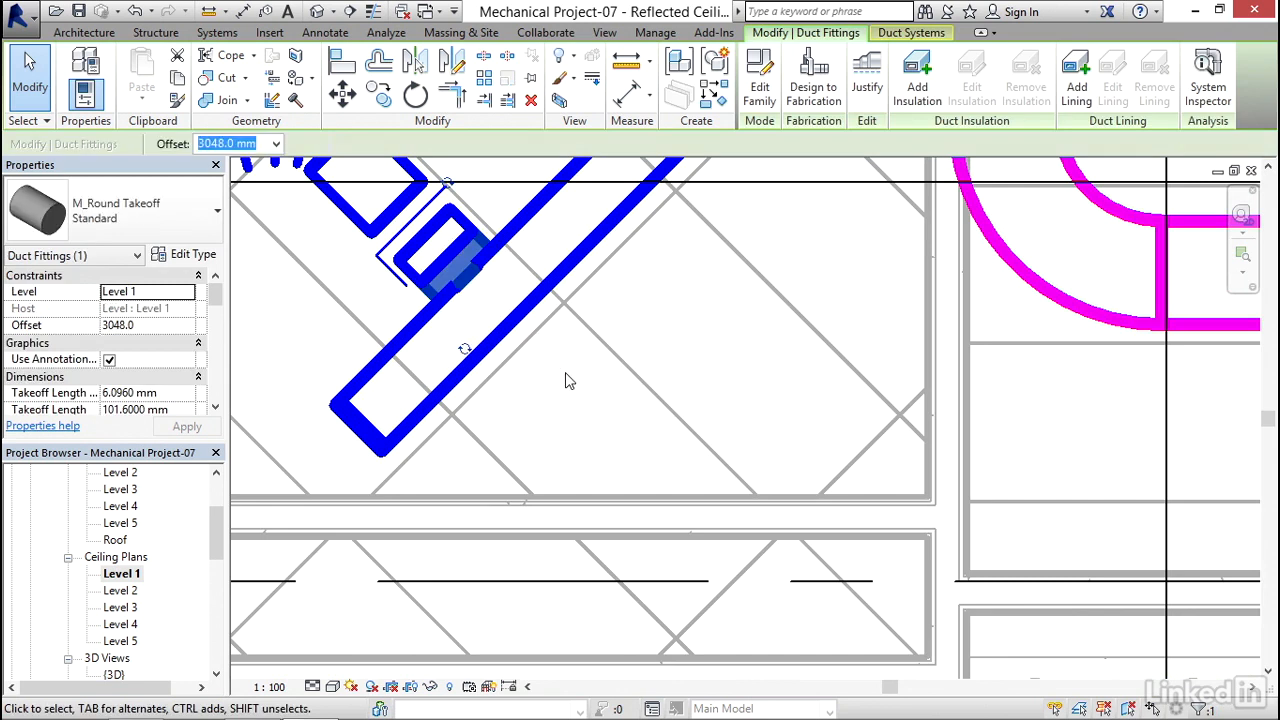
{"action": "left_click", "coordinate": [570, 380]}
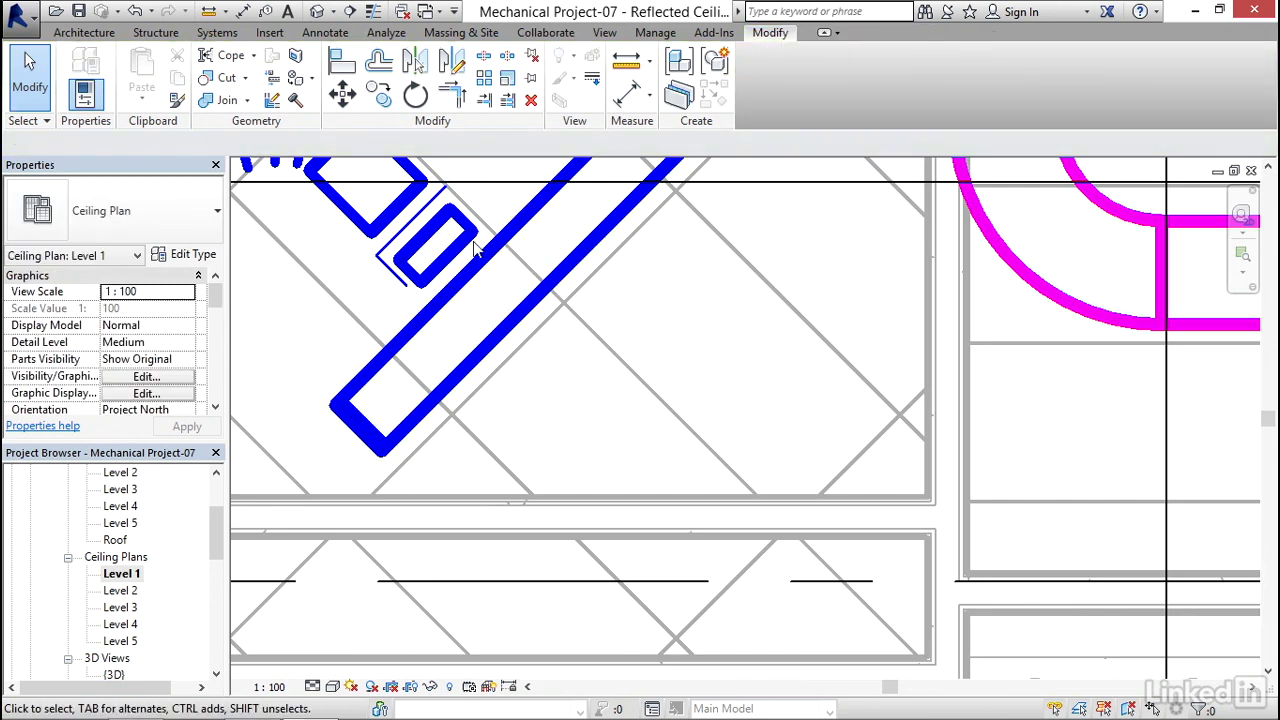
{"action": "left_click", "coordinate": [430, 244]}
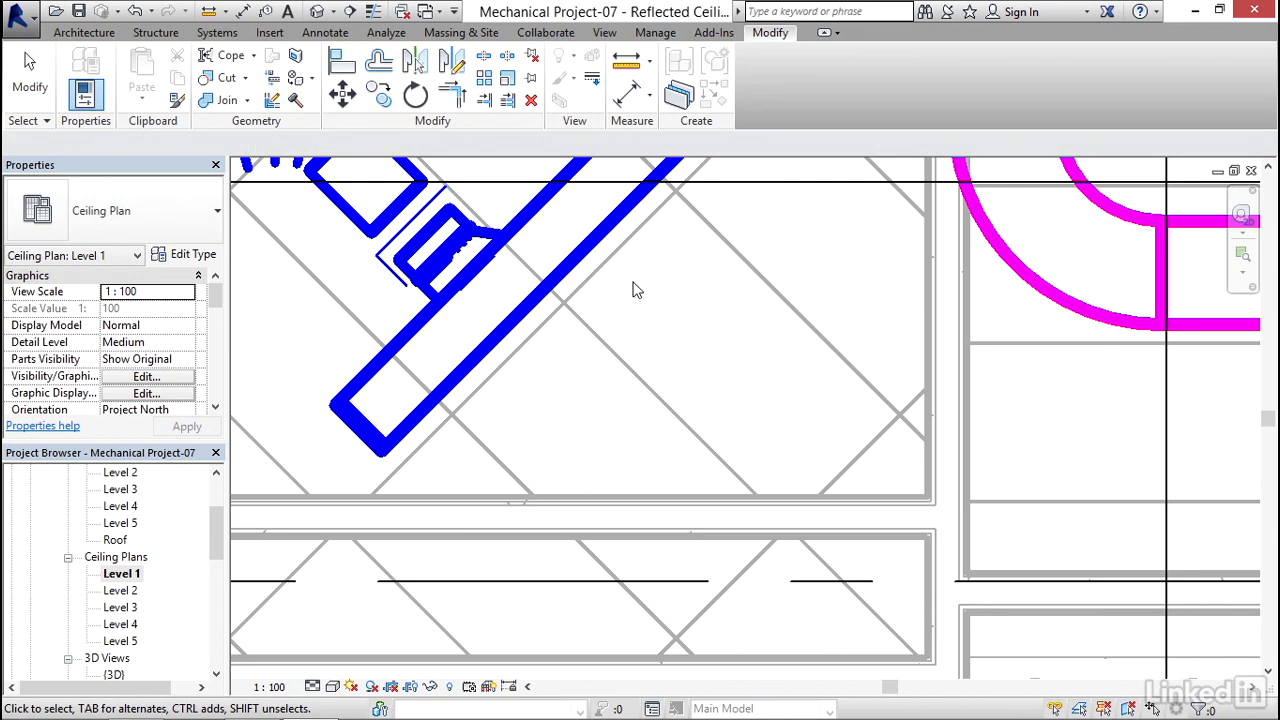
{"action": "mouse_move", "coordinate": [484, 244]}
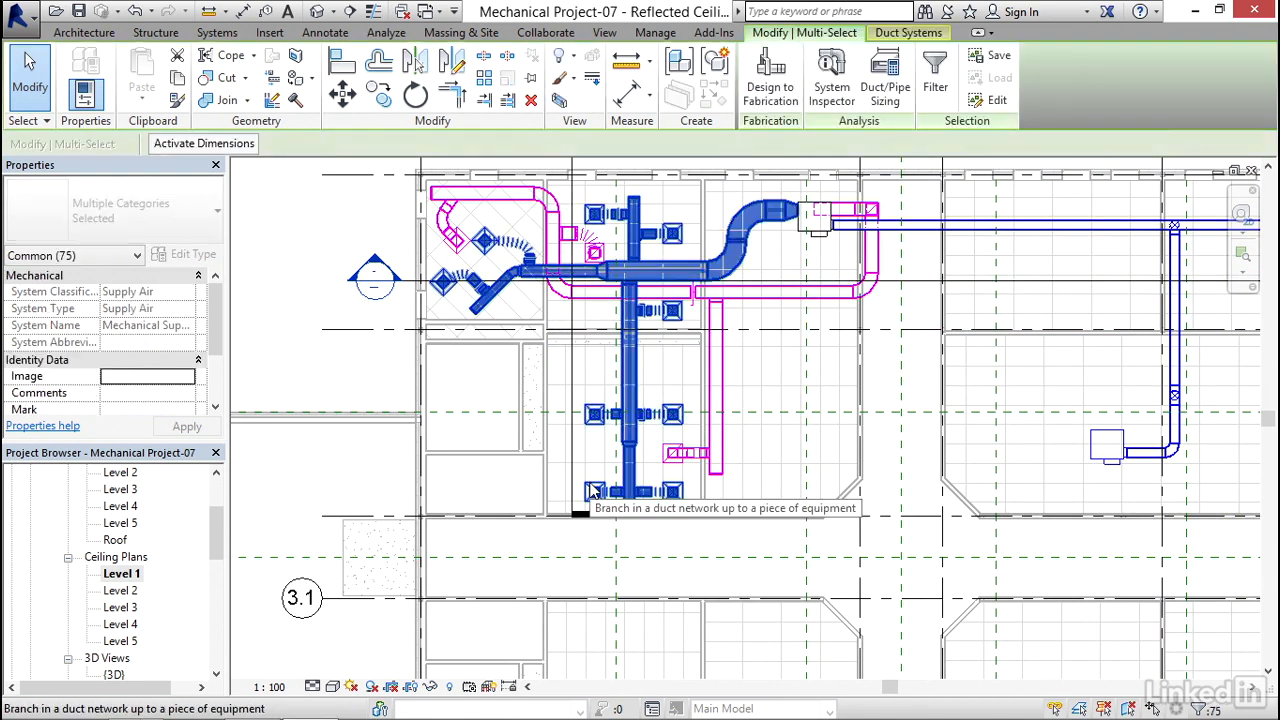
{"action": "mouse_move", "coordinate": [832, 76]}
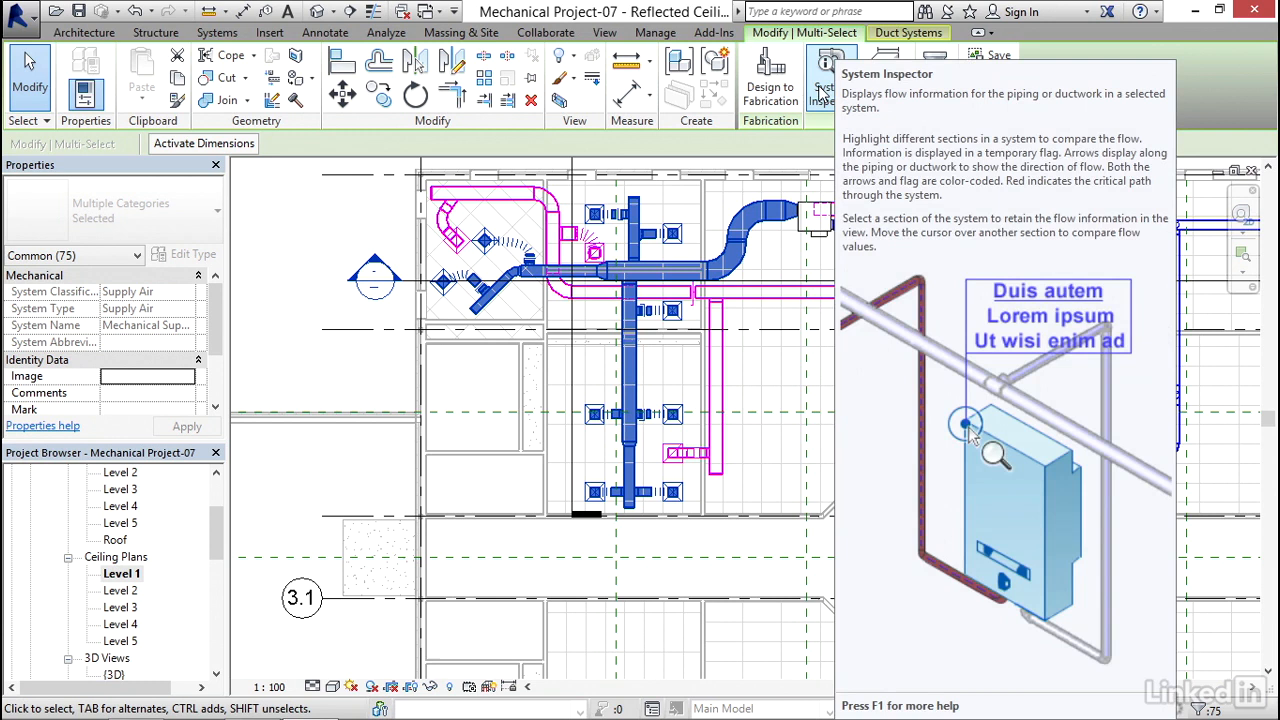
Step: Run System Inspector on the Mechanical Supply Air 2 system and begin inspecting
{"action": "left_click", "coordinate": [832, 76]}
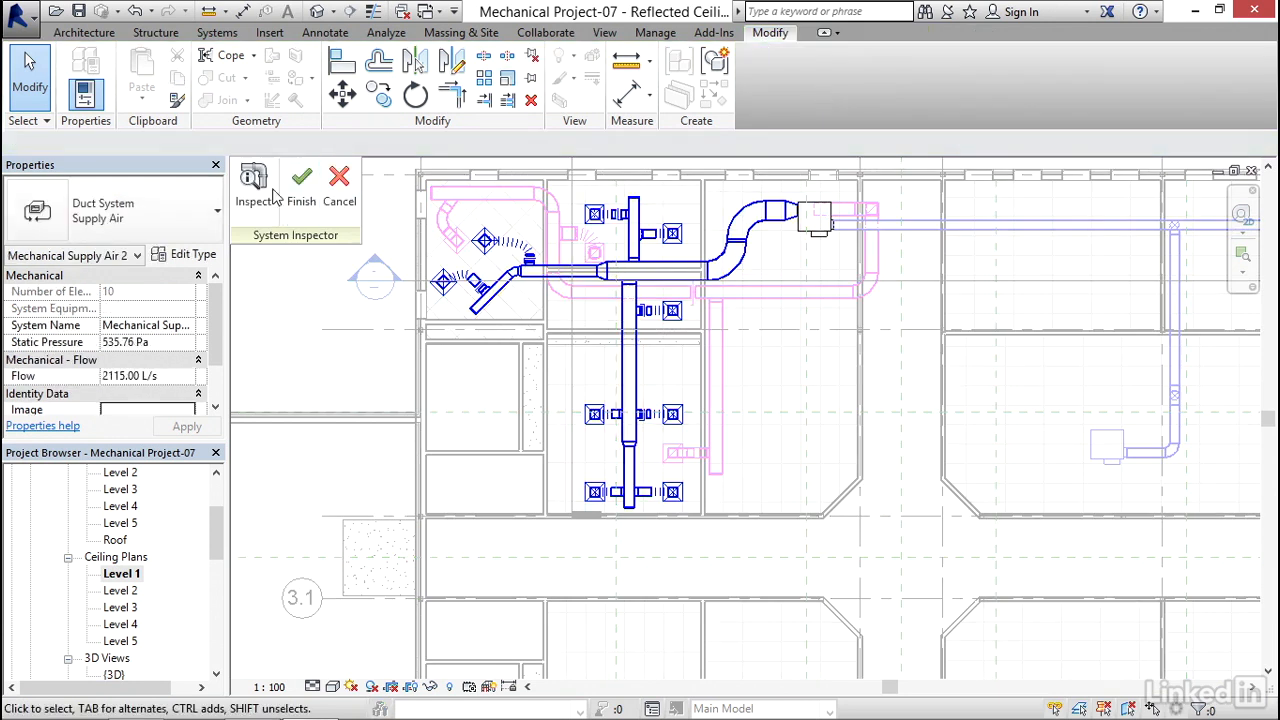
{"action": "mouse_move", "coordinate": [300, 176]}
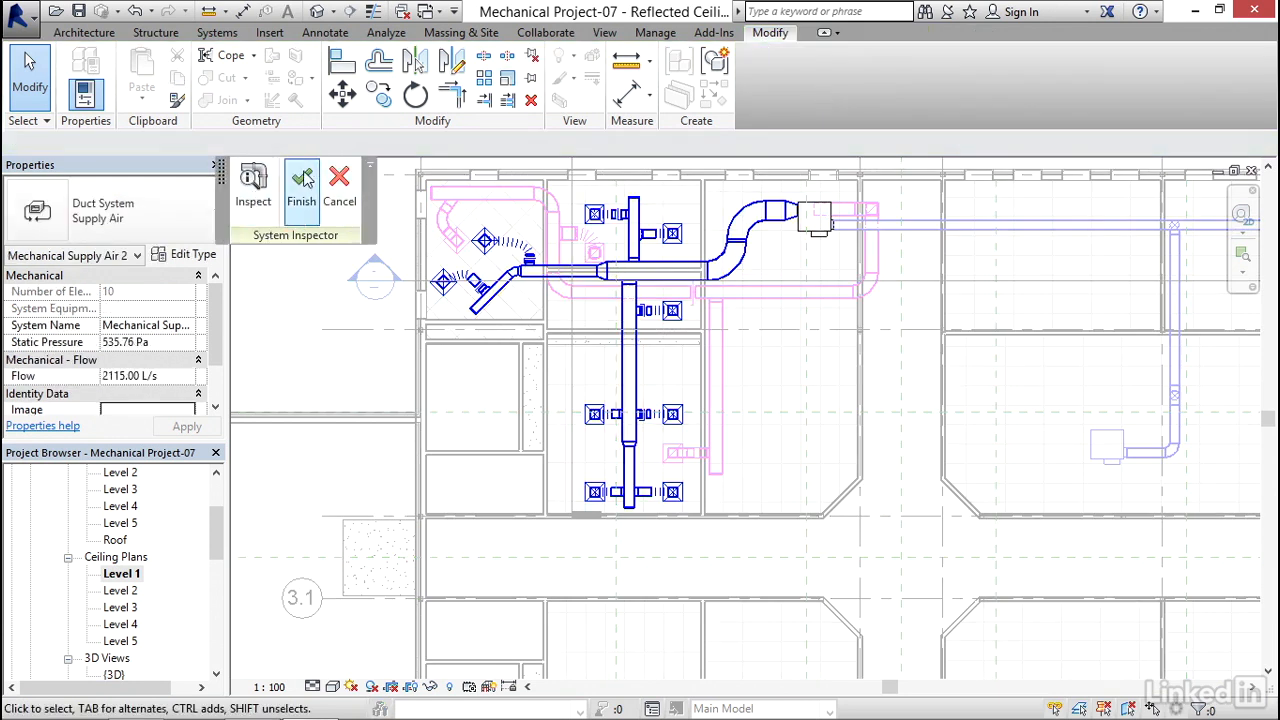
{"action": "left_click", "coordinate": [252, 184]}
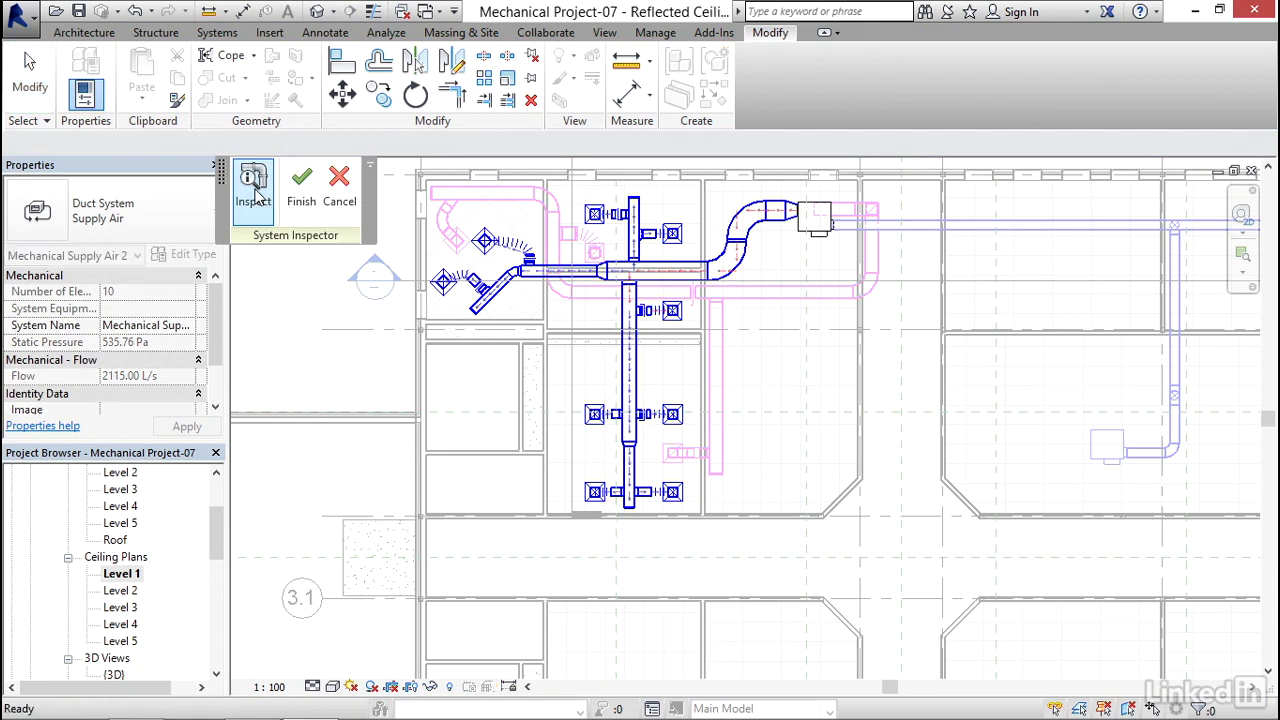
{"action": "mouse_move", "coordinate": [628, 370]}
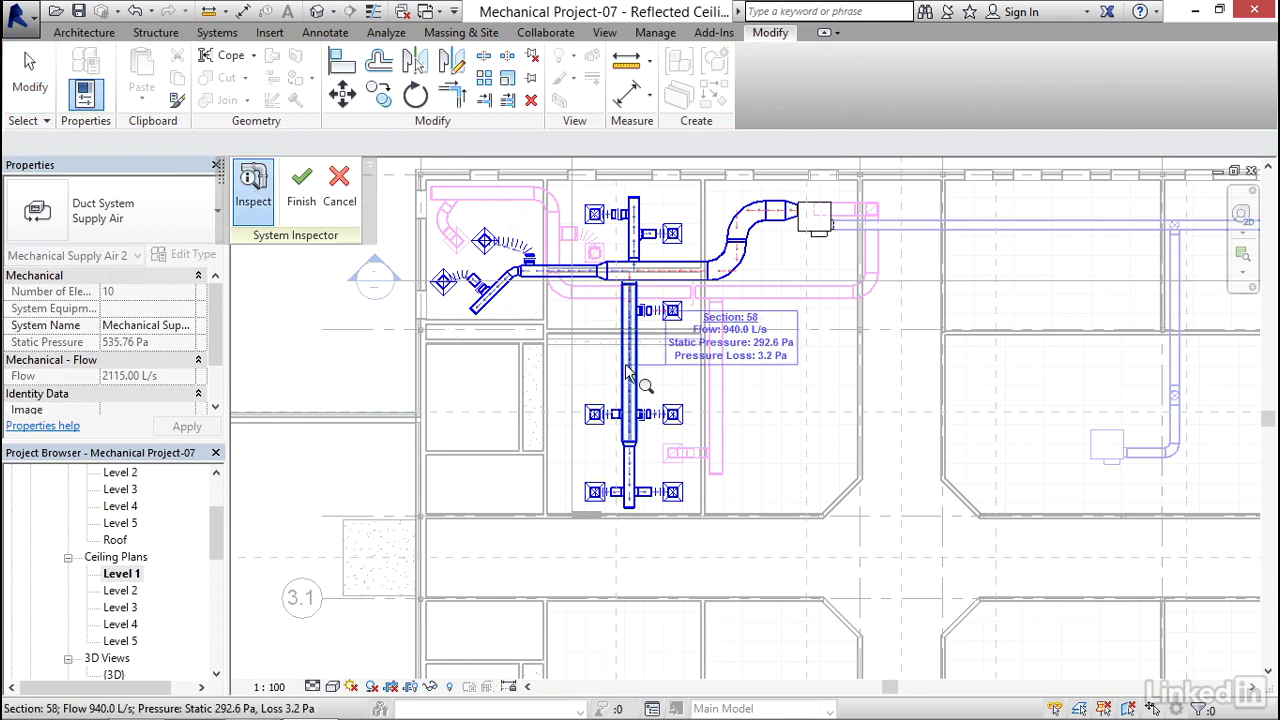
{"action": "mouse_move", "coordinate": [660, 396]}
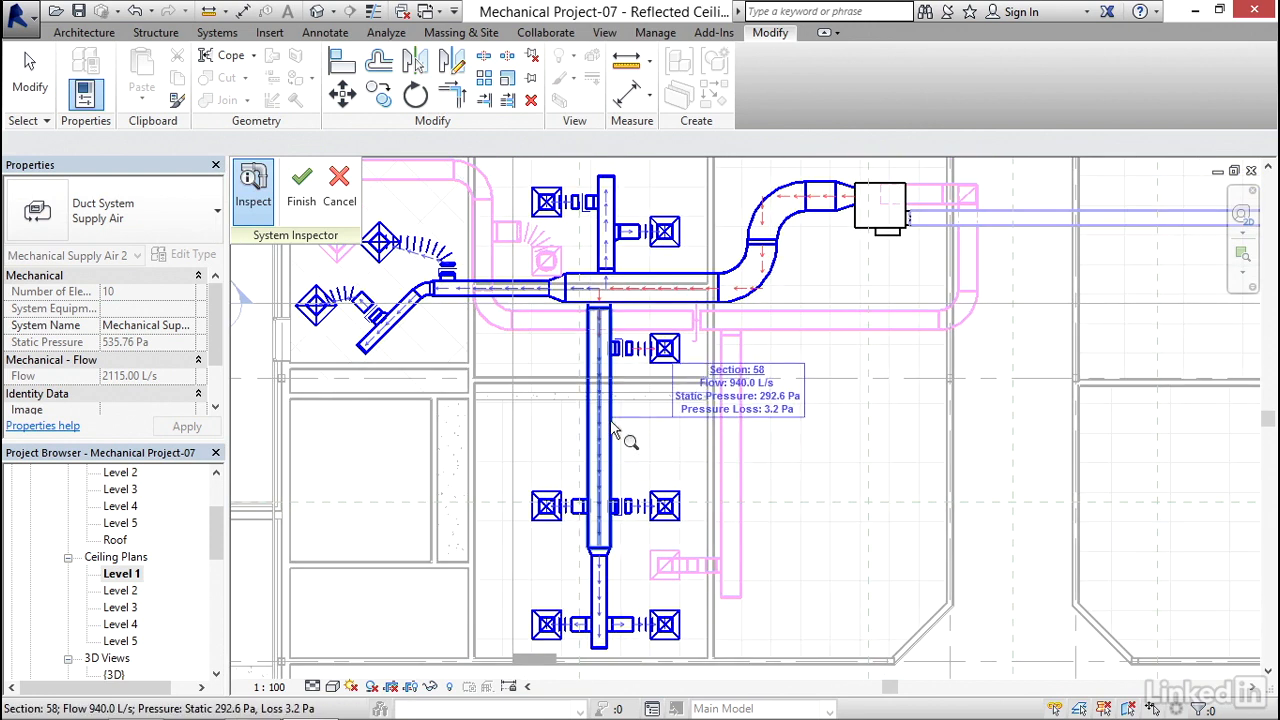
{"action": "mouse_move", "coordinate": [616, 470]}
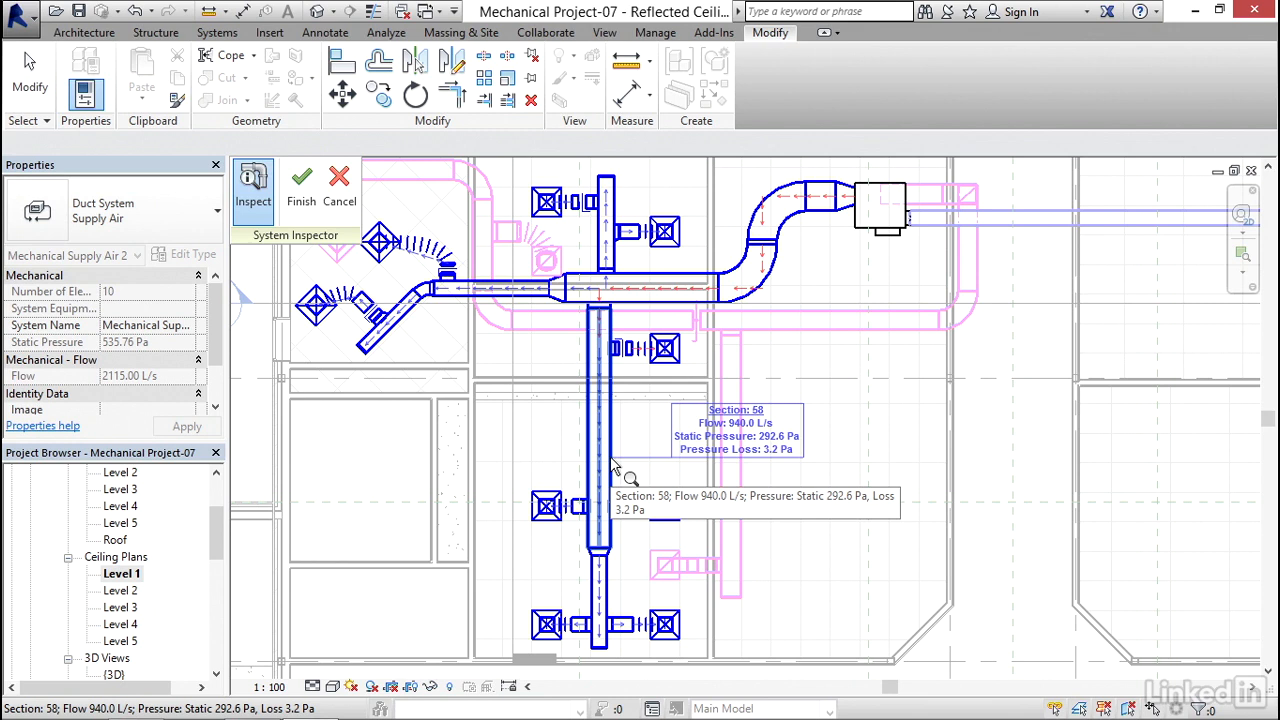
{"action": "mouse_move", "coordinate": [632, 470]}
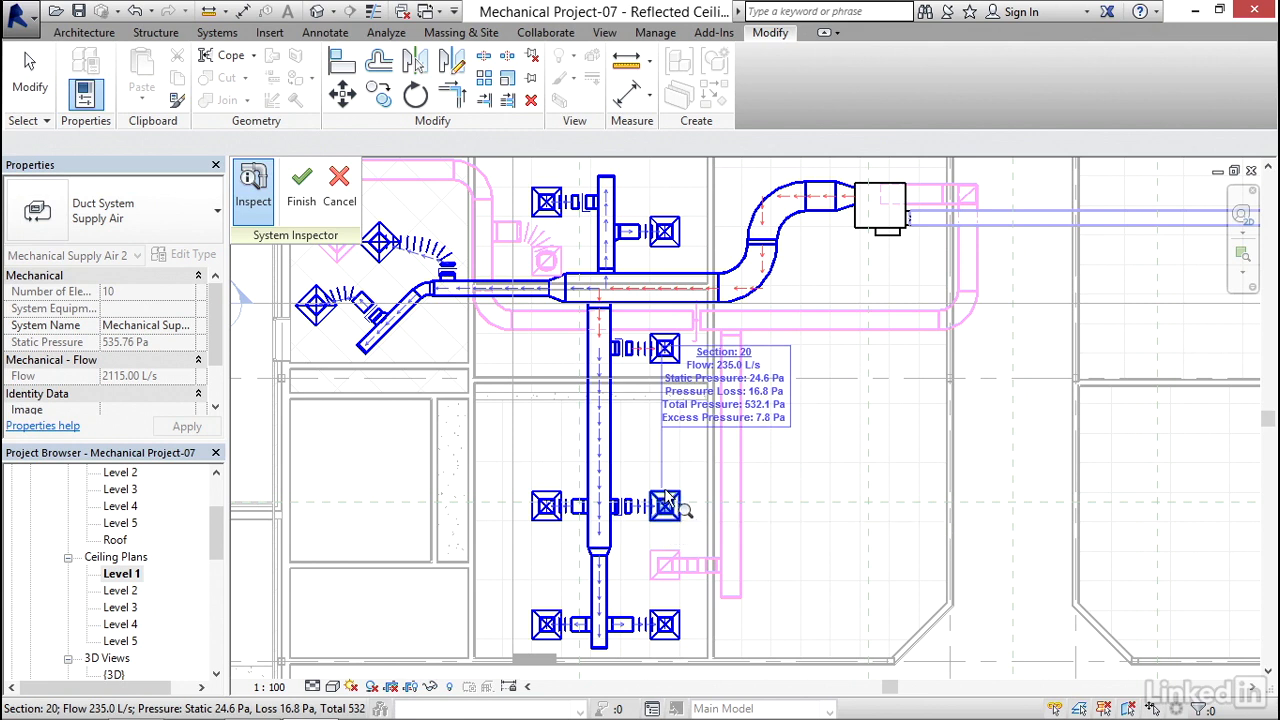
{"action": "mouse_move", "coordinate": [790, 332]}
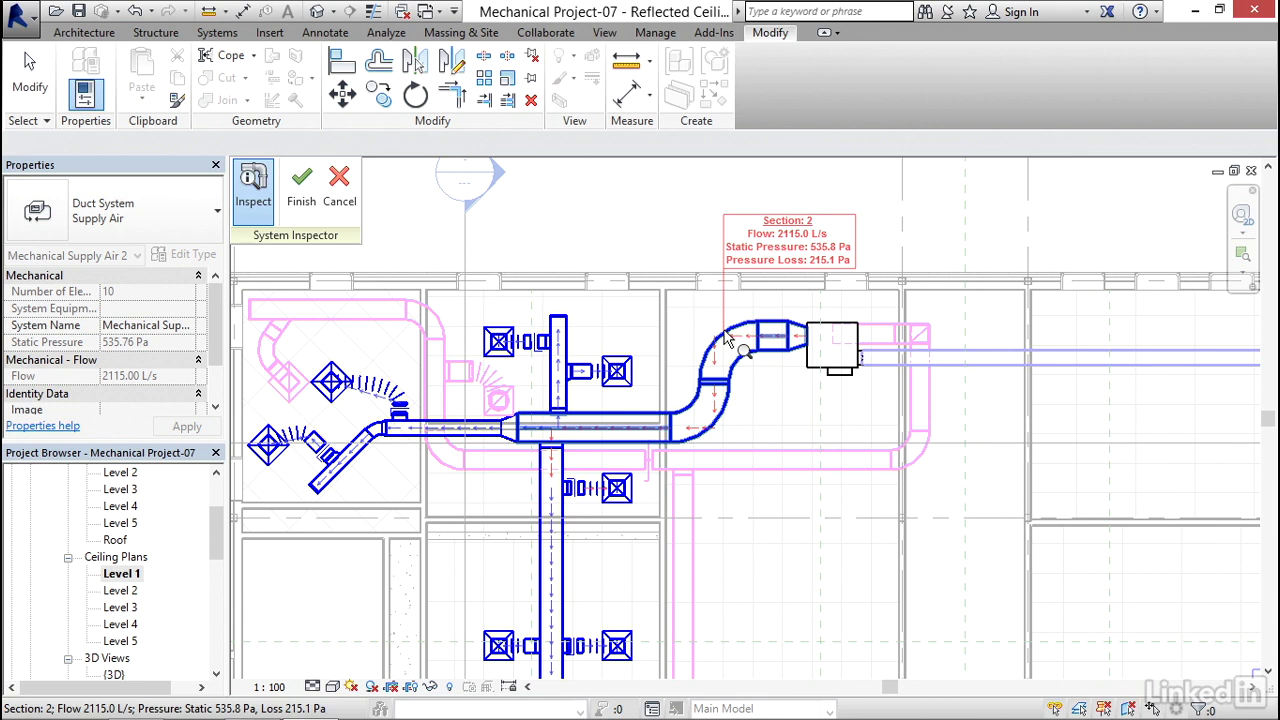
{"action": "mouse_move", "coordinate": [564, 330]}
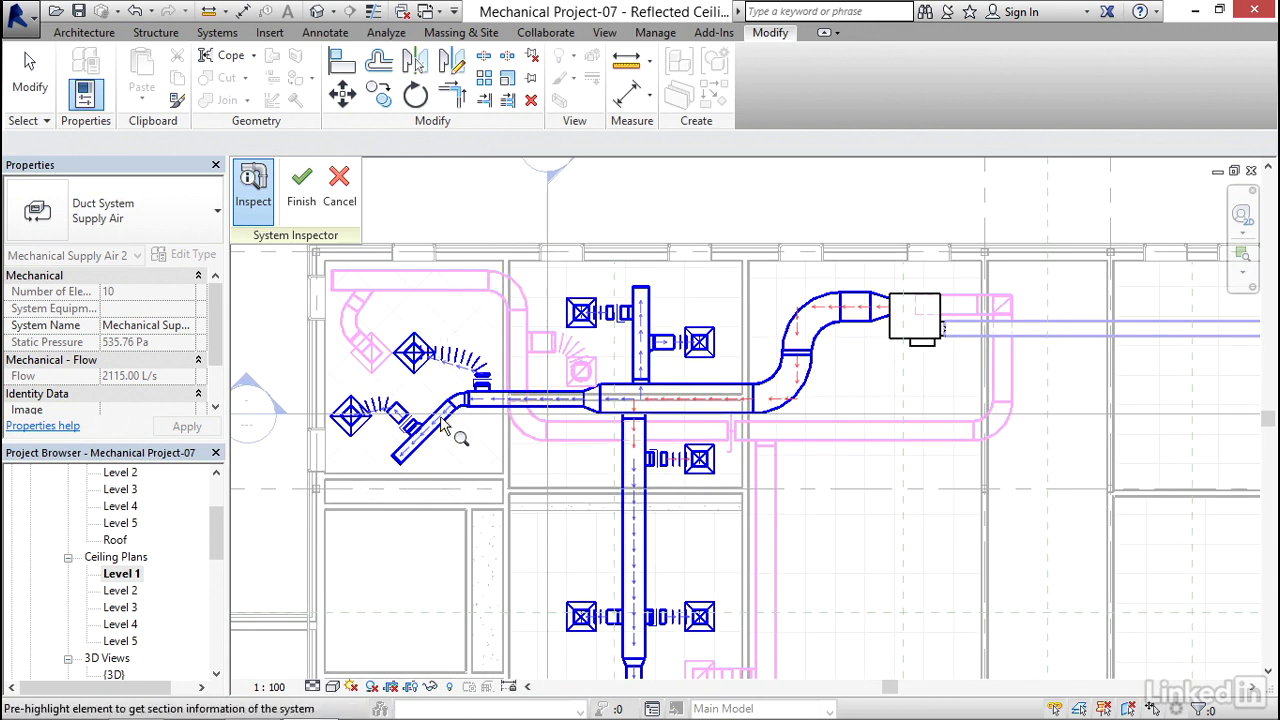
{"action": "mouse_move", "coordinate": [420, 218]}
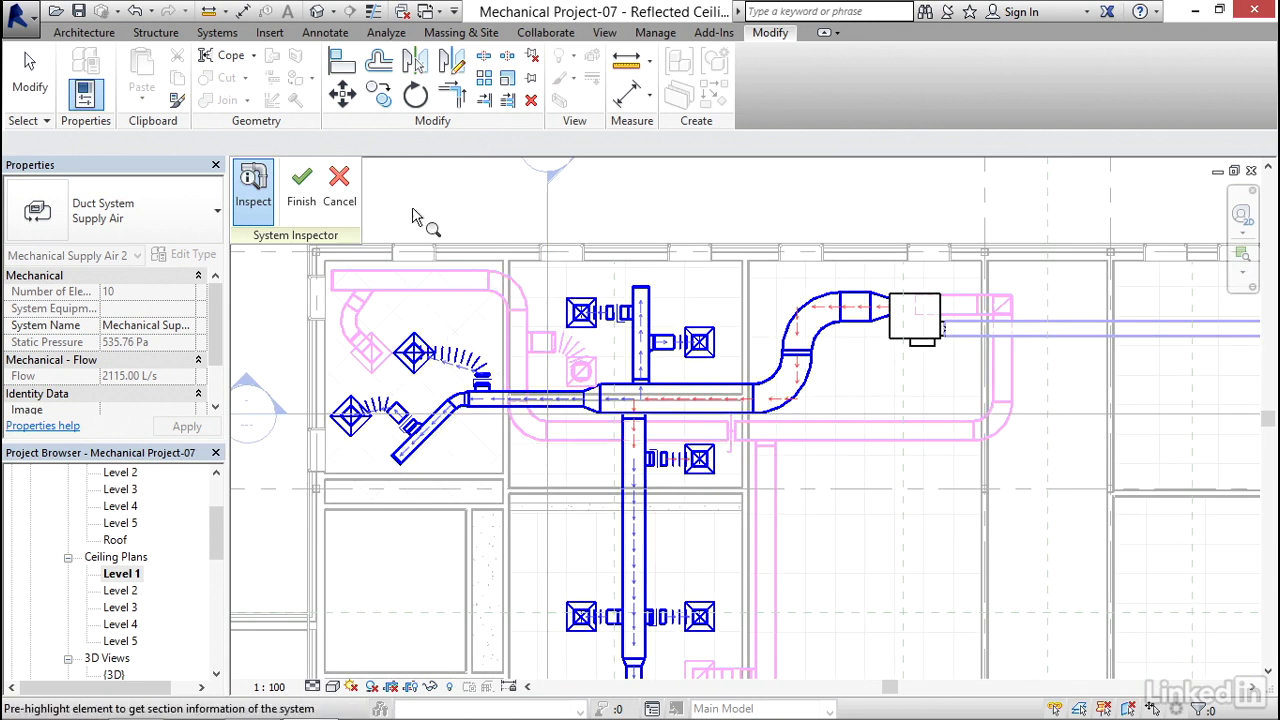
Step: Finish the System Inspector after reading section flows such as 2115 L/s
{"action": "left_click", "coordinate": [300, 184]}
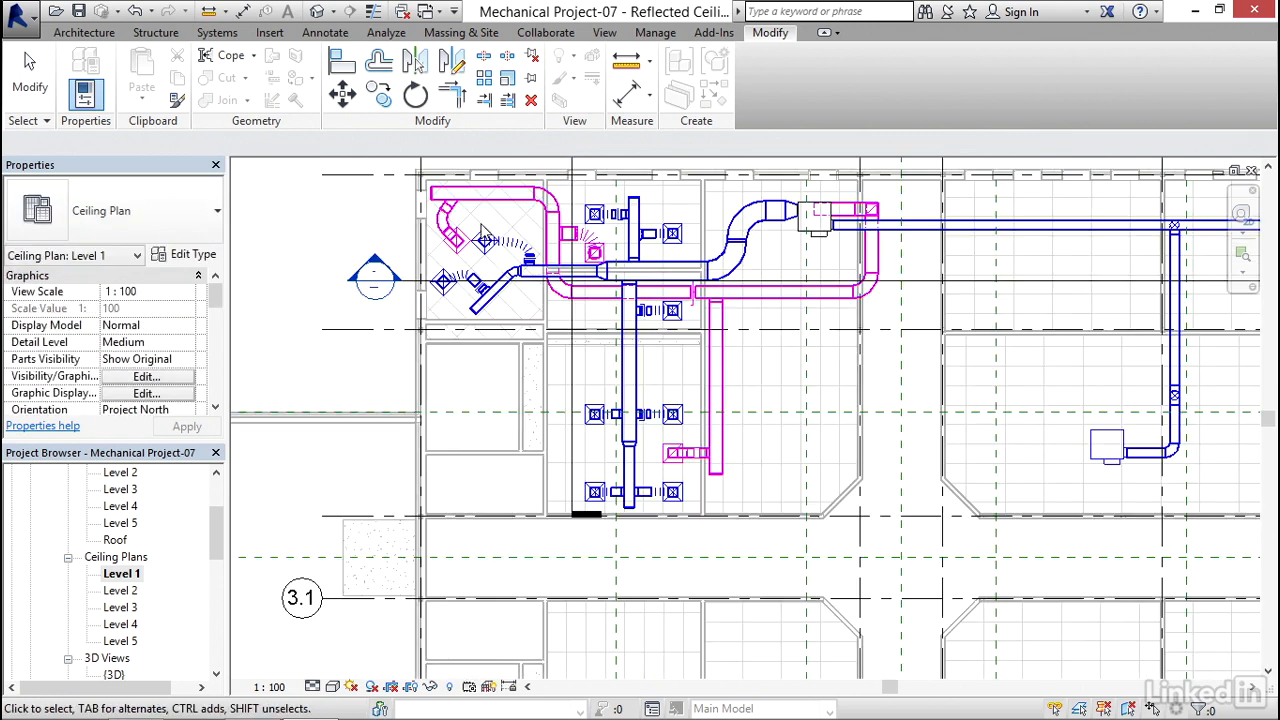